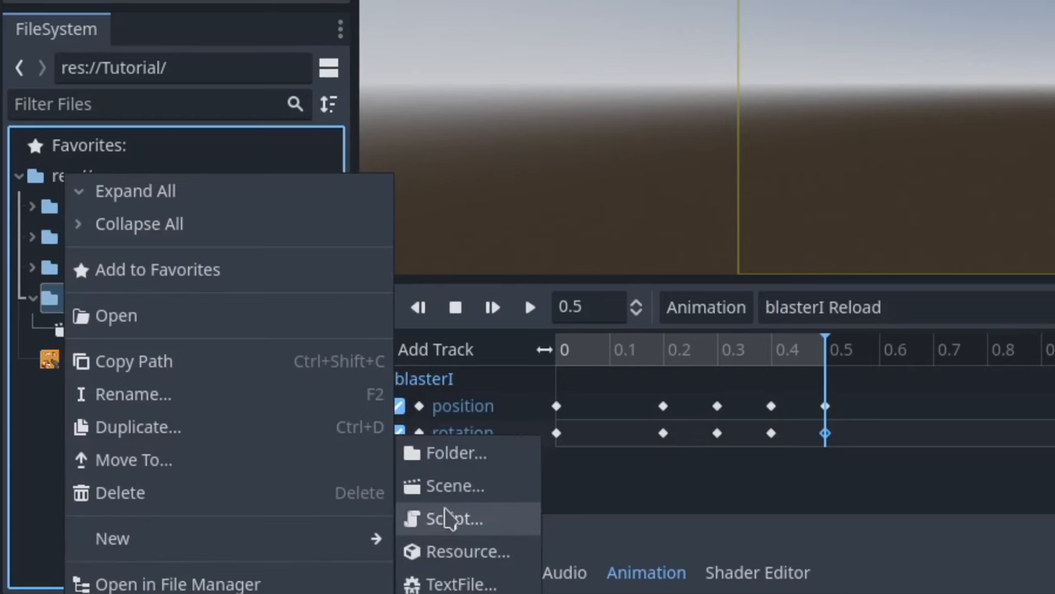
Step: Create weapon_resource.gd in the Tutorial folder, exporting weapon names, ammo counts and Auto_Fire
{"action": "left_click", "coordinate": [454, 518]}
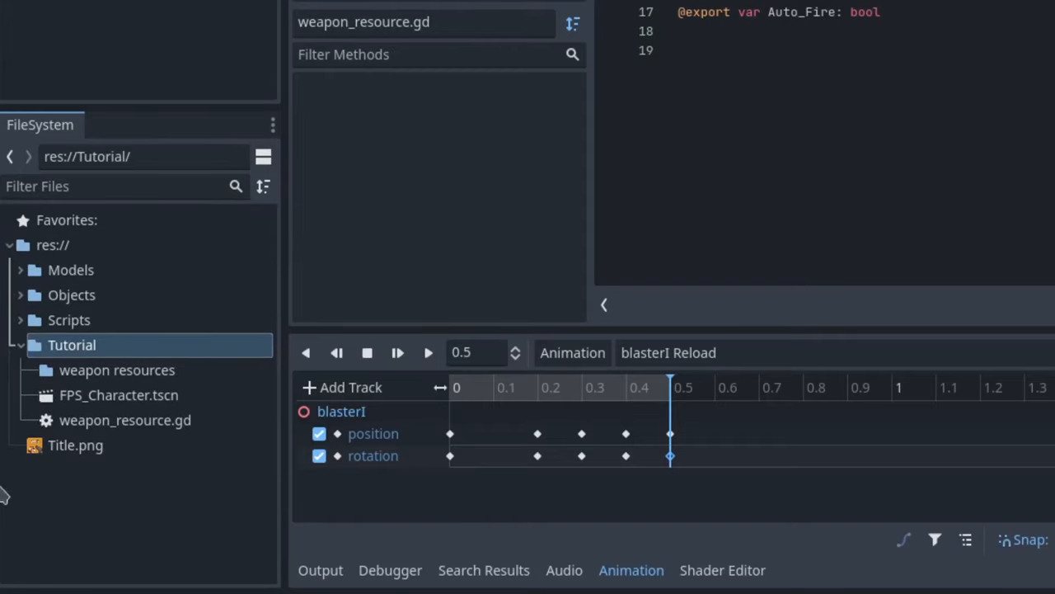
Step: Save a new Weapon_Resource as blasterN.tres and fill its animation names, ammo and magazine size
{"action": "right_click", "coordinate": [116, 370]}
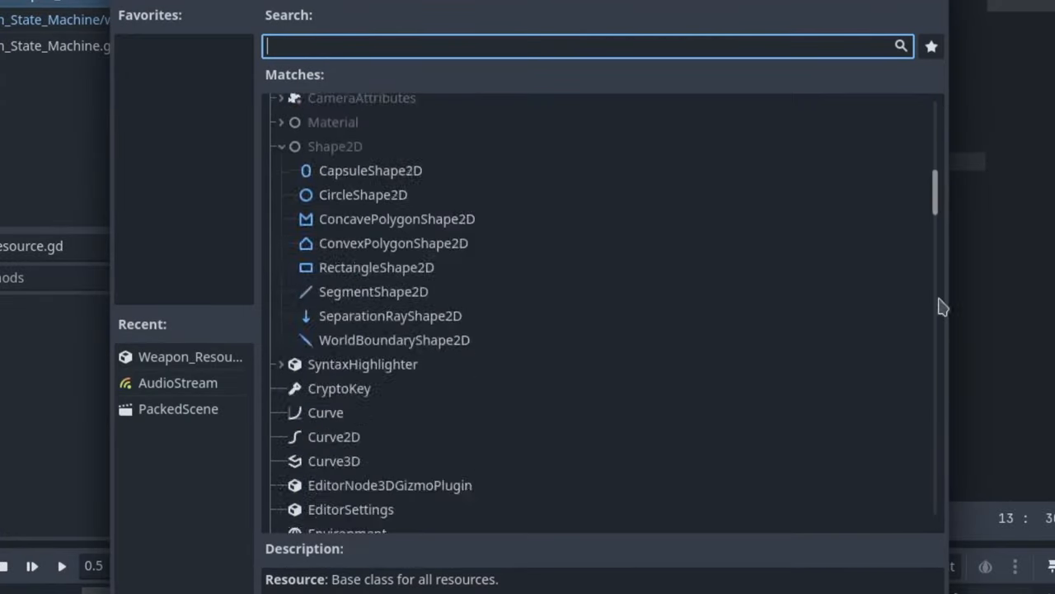
{"action": "scroll", "scroll_direction": "down", "scroll_amount": 3}
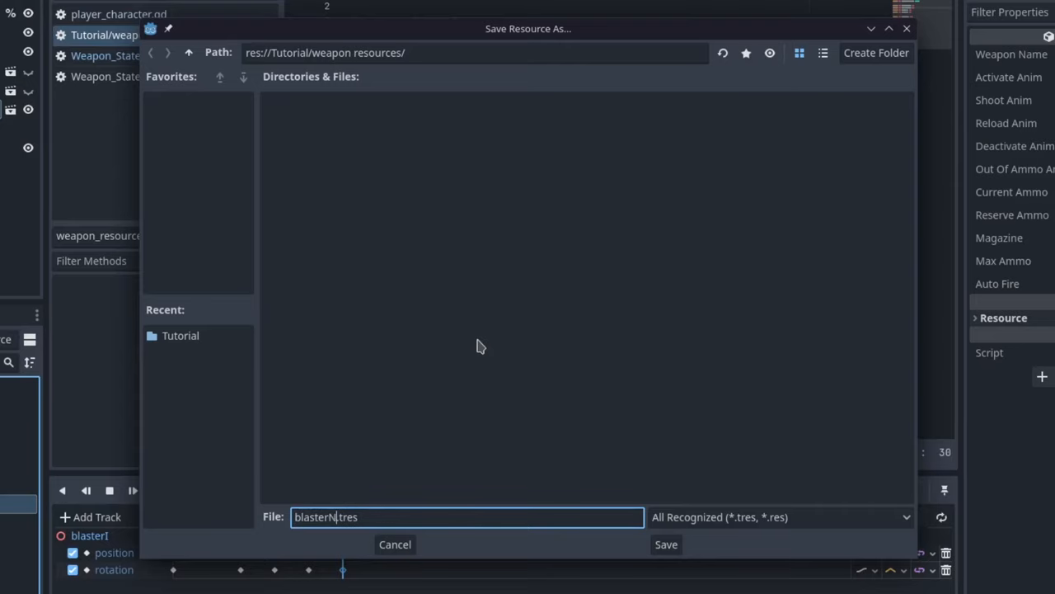
{"action": "left_click", "coordinate": [666, 544]}
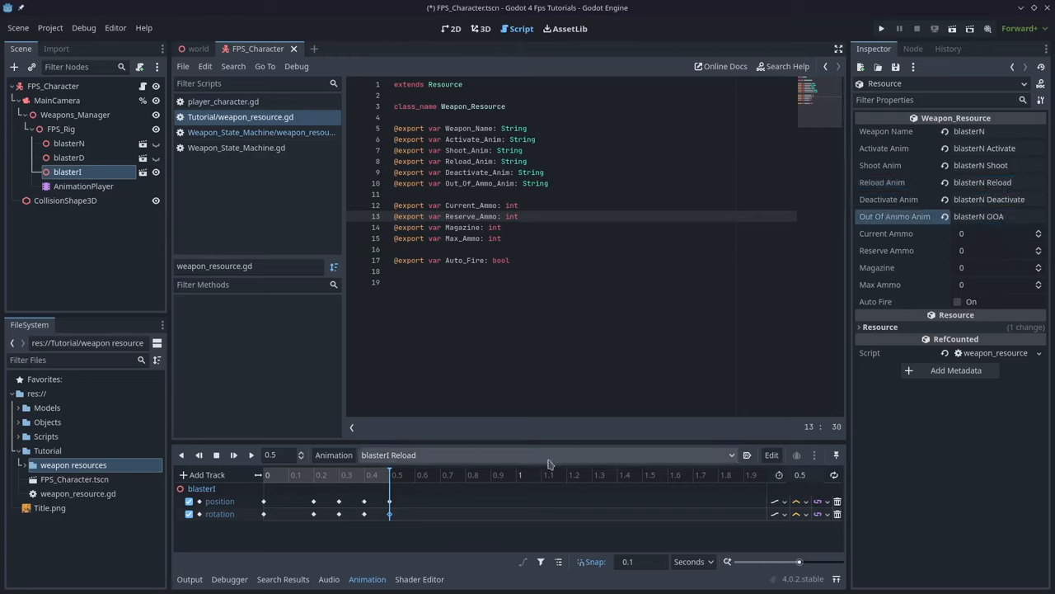
{"action": "left_click", "coordinate": [990, 267]}
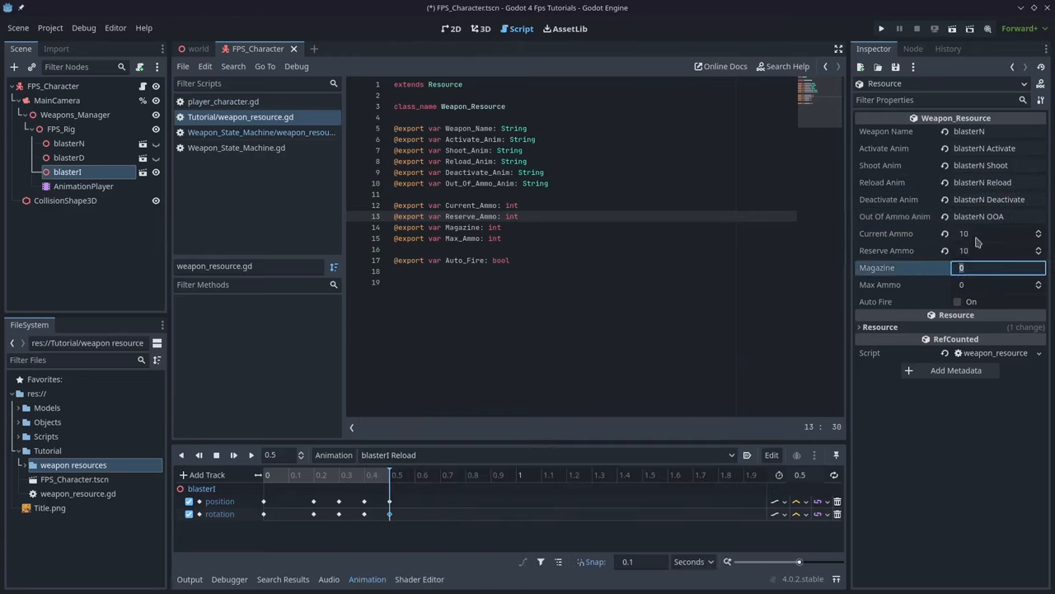
{"action": "left_click", "coordinate": [84, 185]}
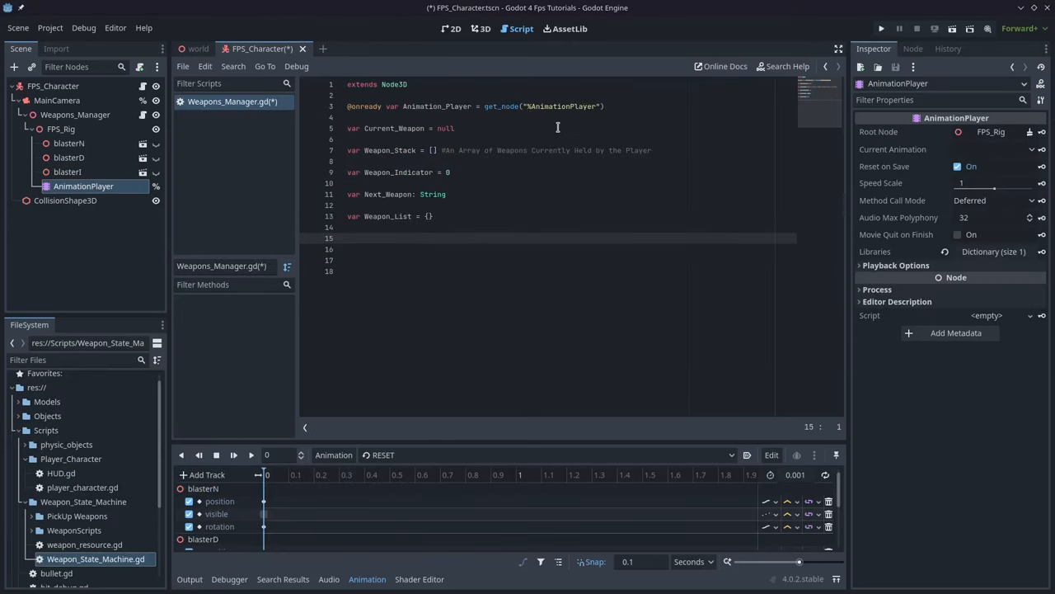
{"action": "type", "text": "@export var"}
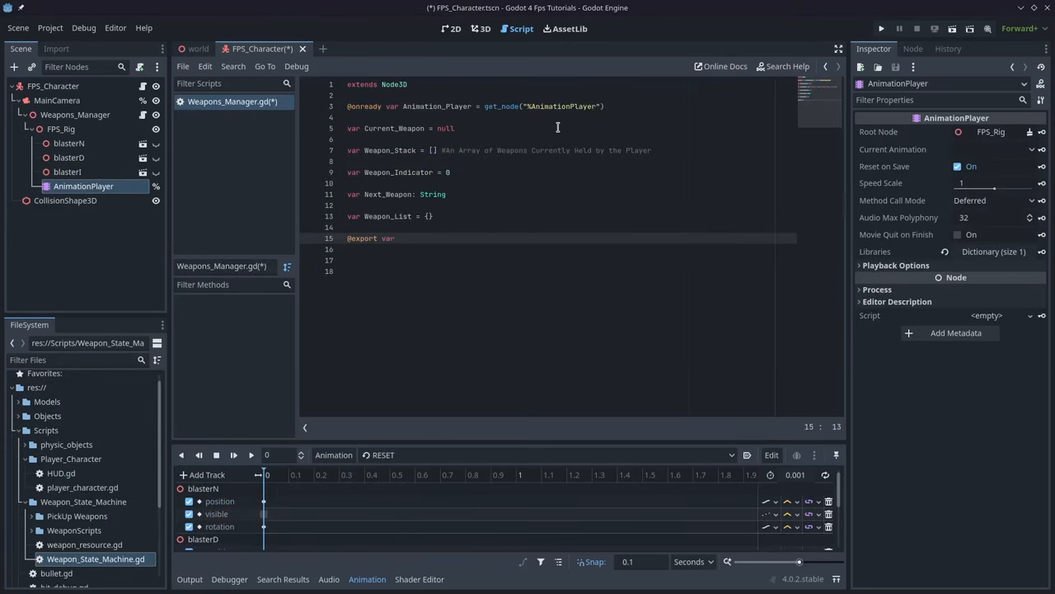
{"action": "type", "text": "_weapon_resou"}
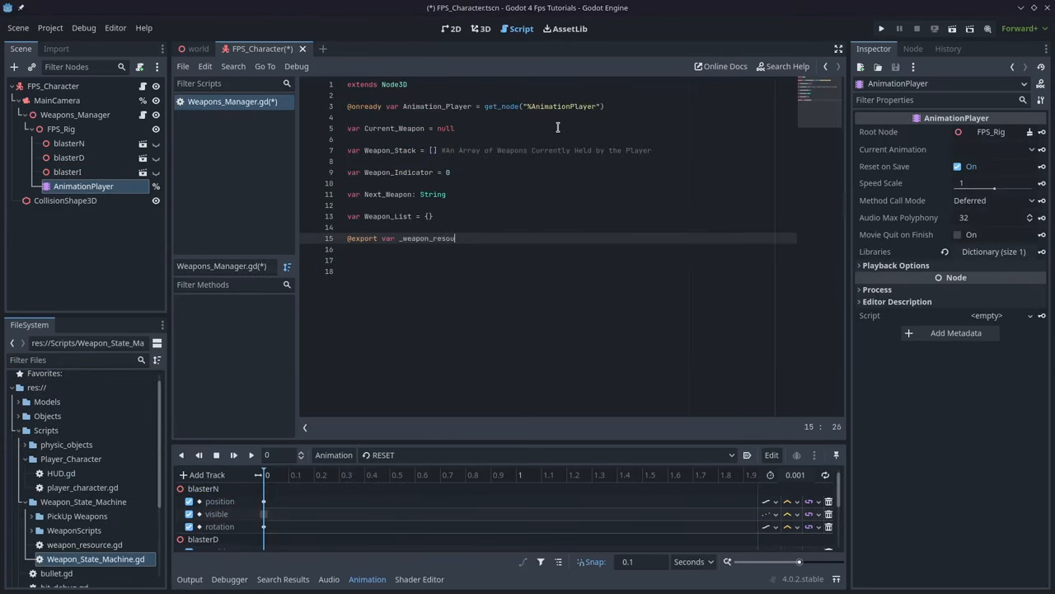
{"action": "type", "text": "rces: Array[We"}
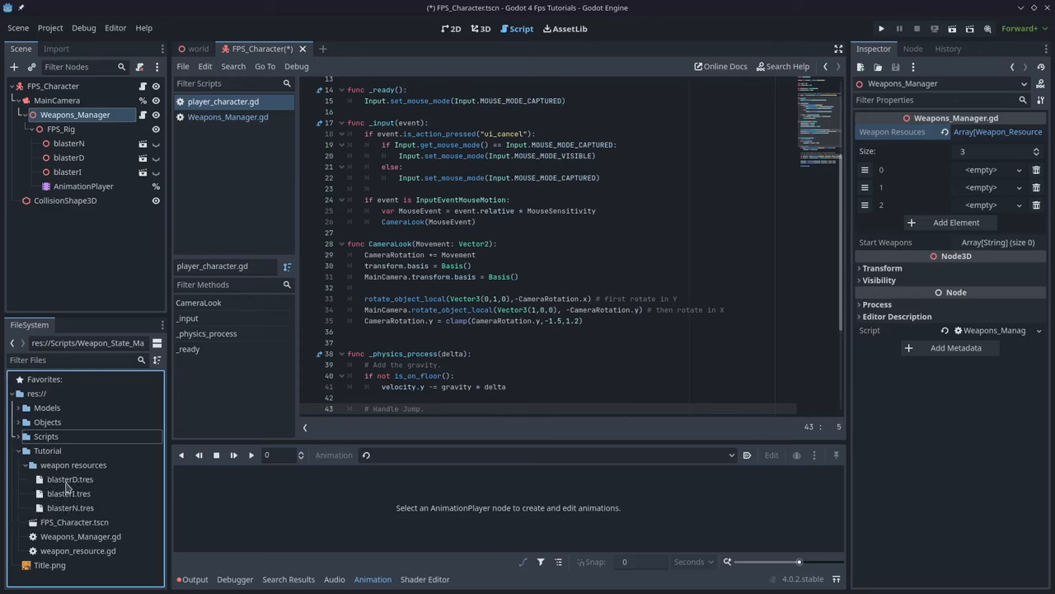
Step: Fill the three array slots with blasterD, blasterI and blasterN
{"action": "left_click", "coordinate": [70, 479]}
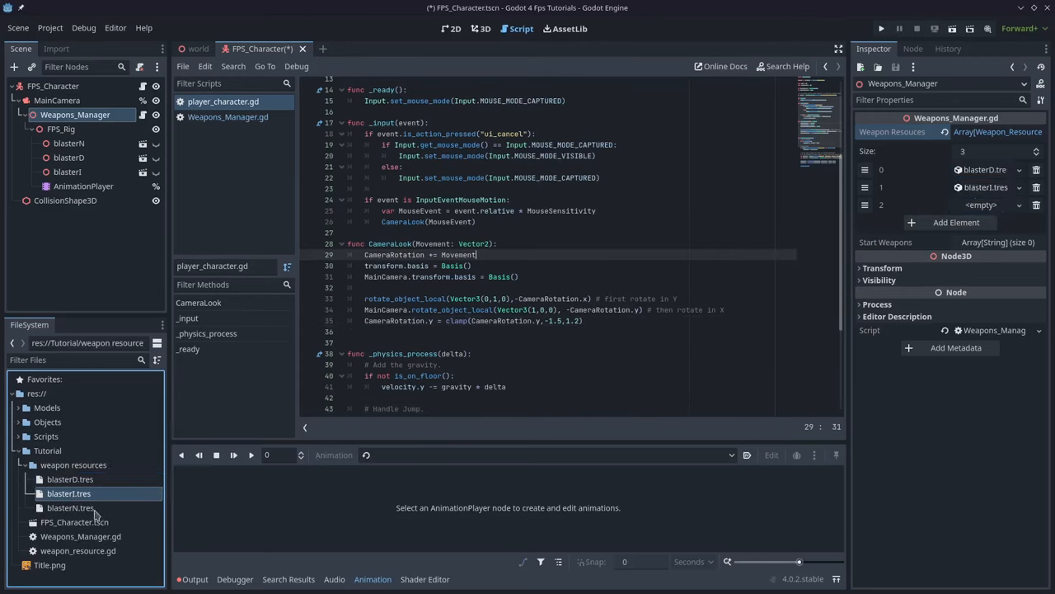
{"action": "left_click", "coordinate": [70, 507]}
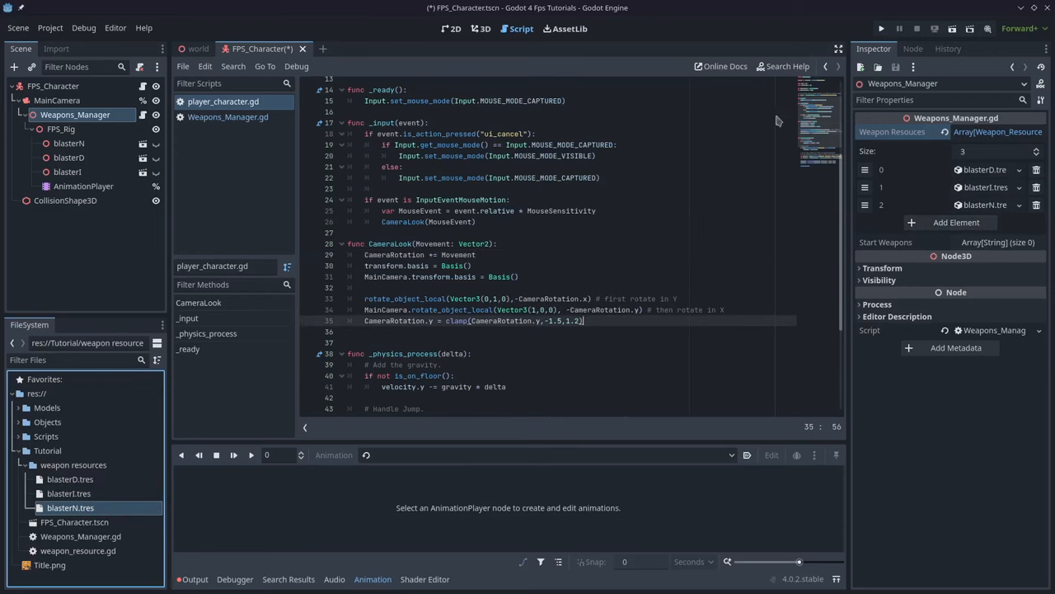
{"action": "scroll", "scroll_direction": "up", "scroll_amount": 3}
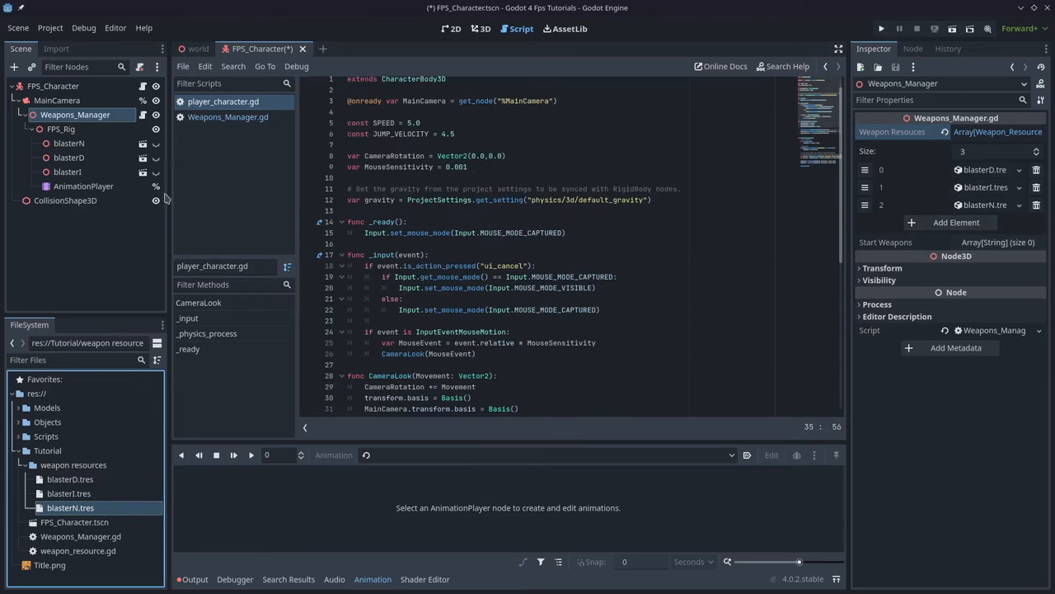
{"action": "left_click", "coordinate": [57, 100]}
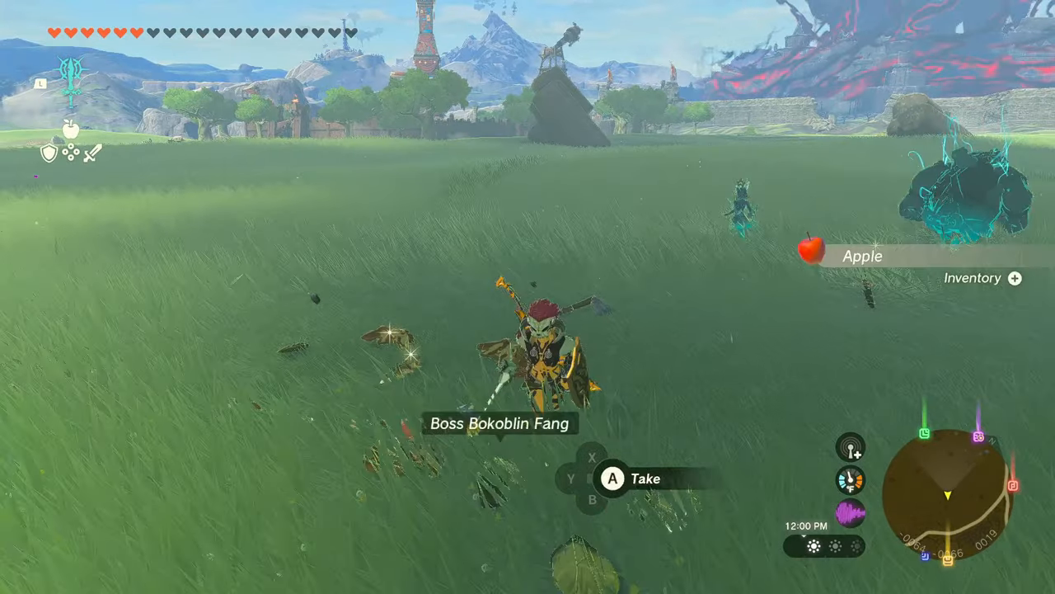
Step: Pick up the items dropped by the defeated Bokoblin, including an apple
{"action": "key", "text": "A"}
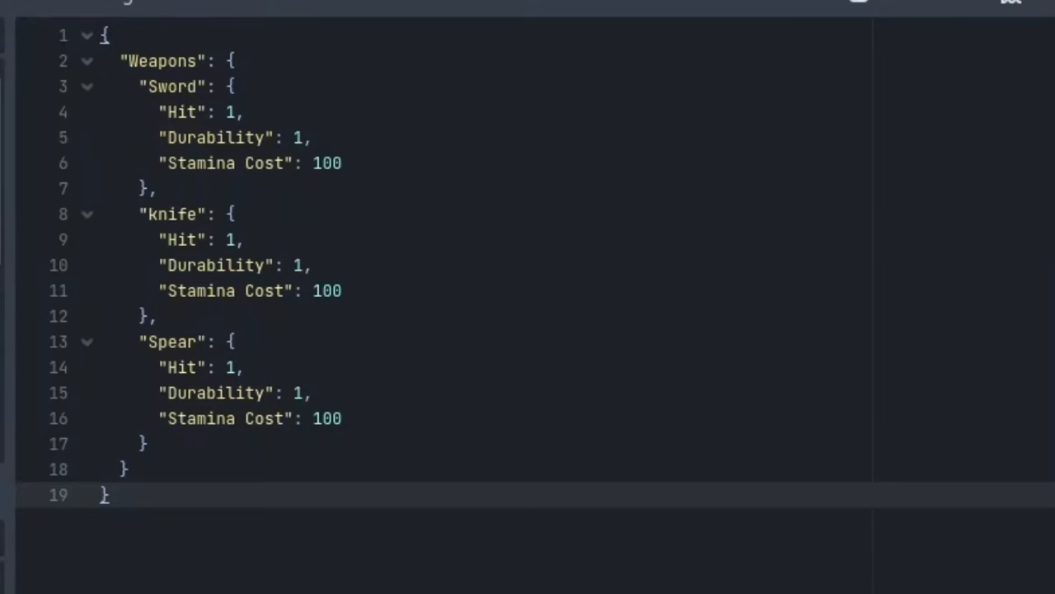
{"action": "left_click", "coordinate": [198, 91]}
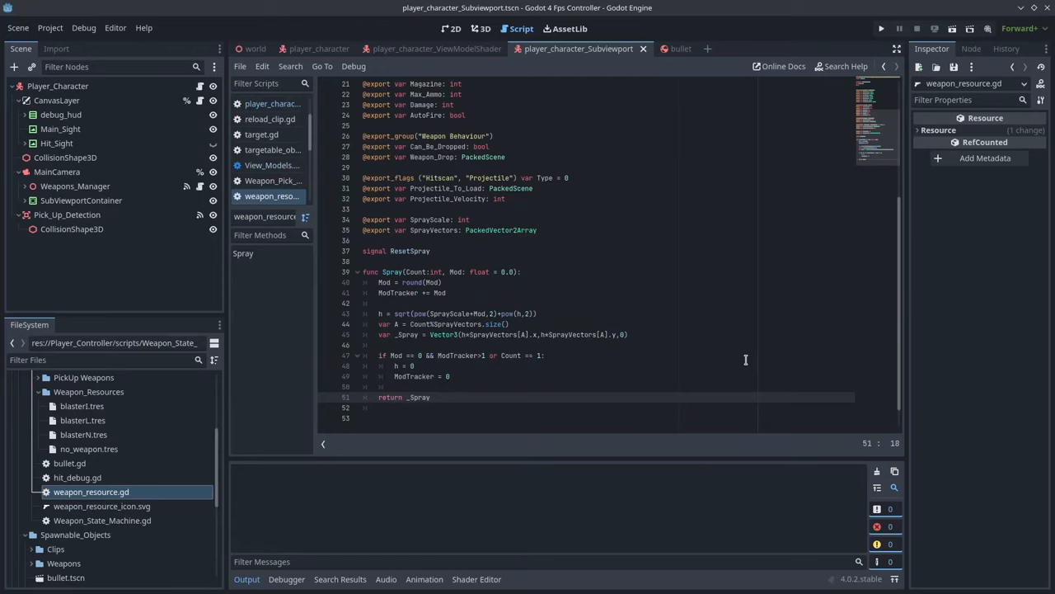
{"action": "mouse_move", "coordinate": [505, 442]}
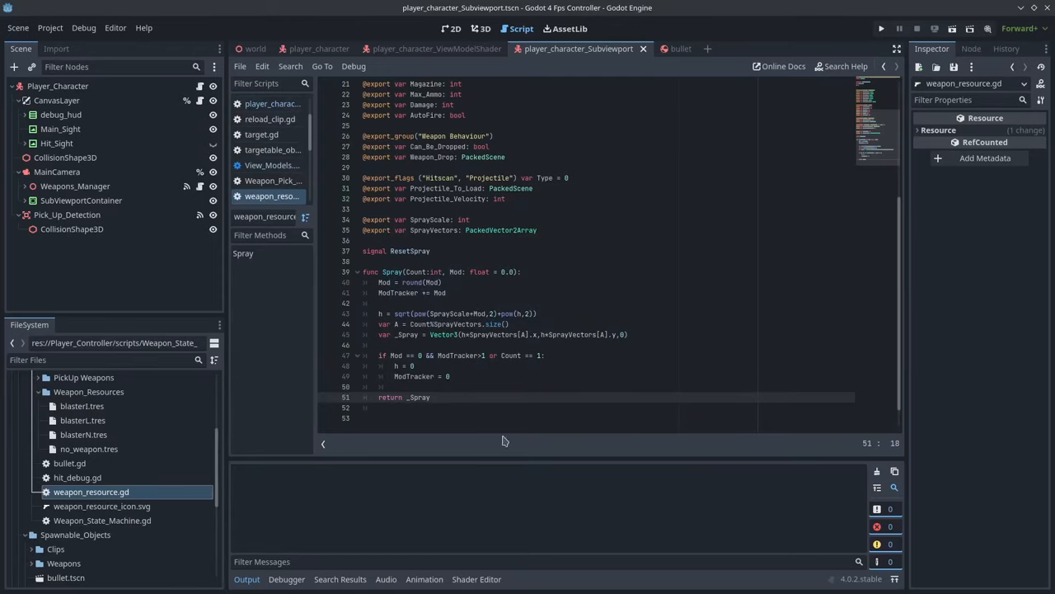
Step: Run the FPS controller and fire the current weapon
{"action": "left_click", "coordinate": [881, 28]}
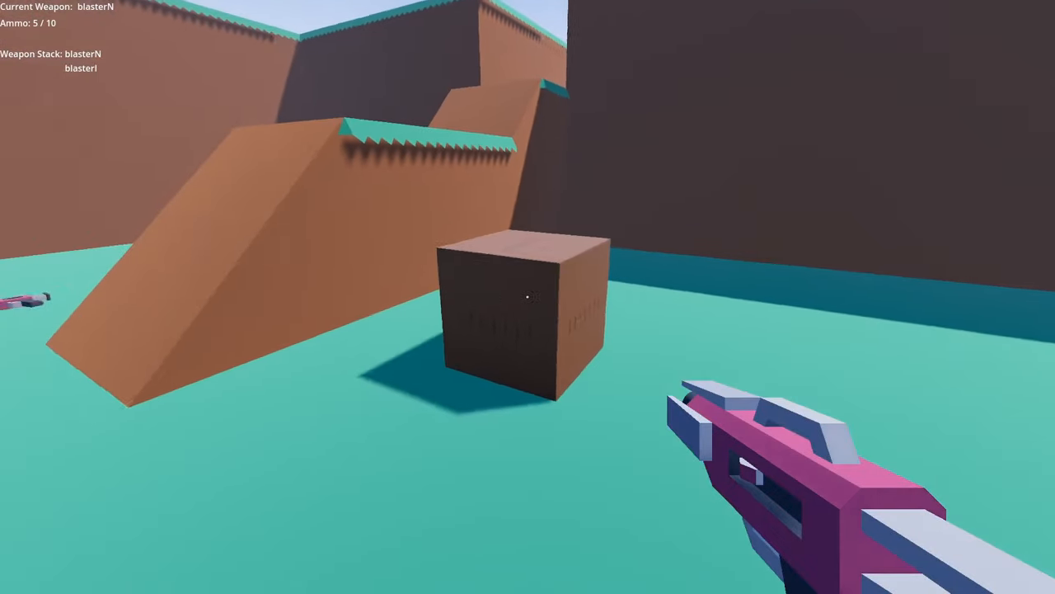
{"action": "left_click", "coordinate": [528, 297]}
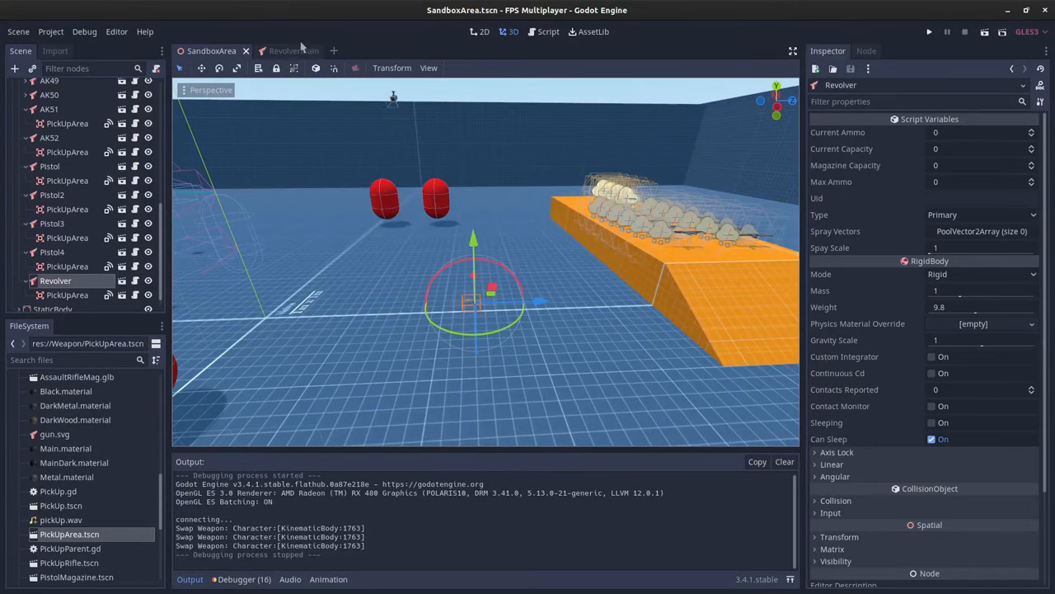
Step: Set the RevolverMain scene's Uid field to Revolver
{"action": "left_click", "coordinate": [283, 50]}
{"action": "type", "text": "R"}
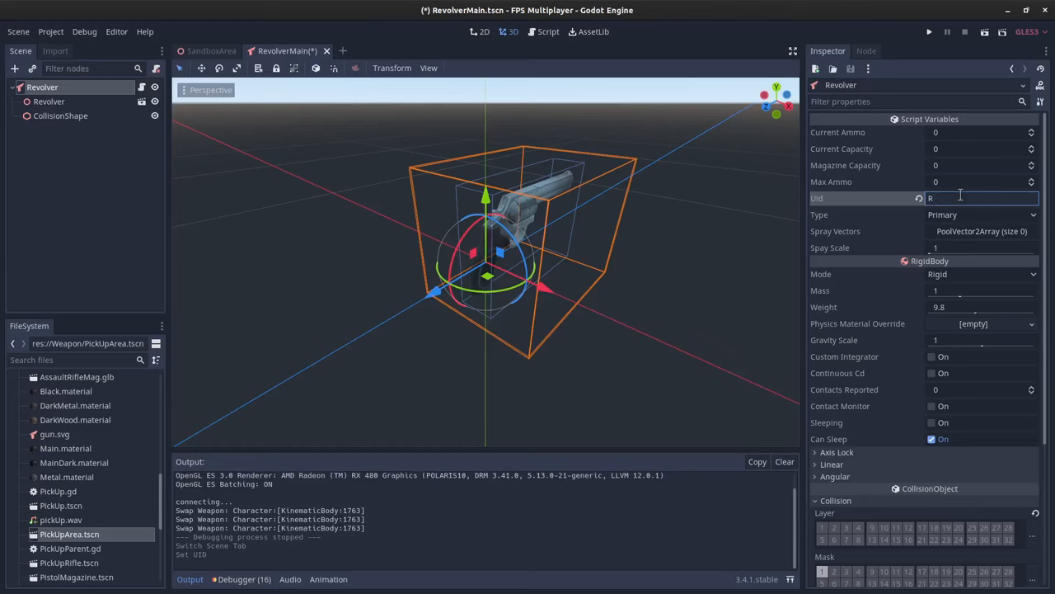
{"action": "type", "text": "o"}
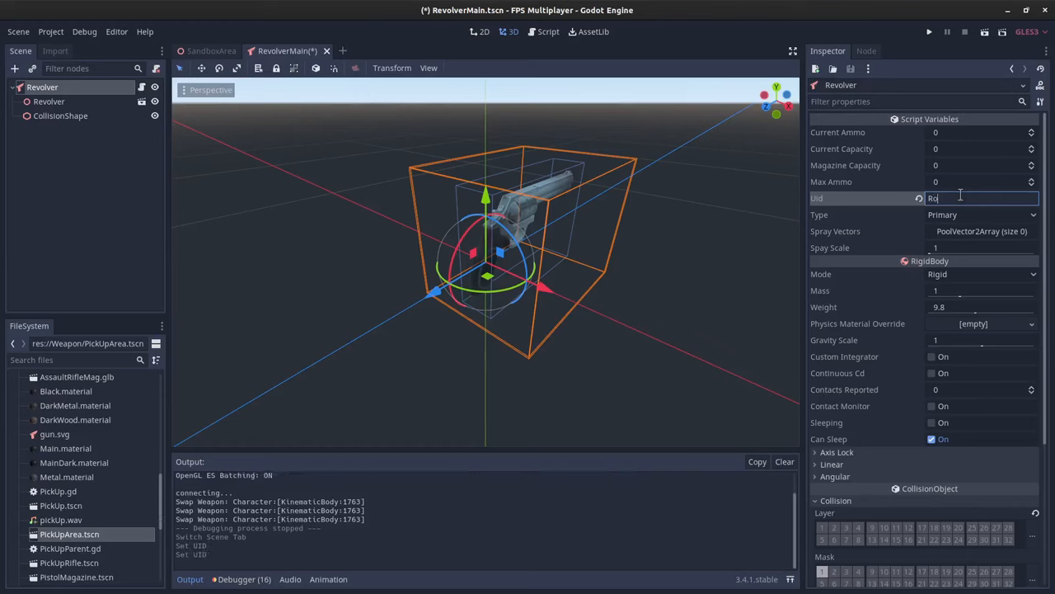
{"action": "type", "text": "Revolver"}
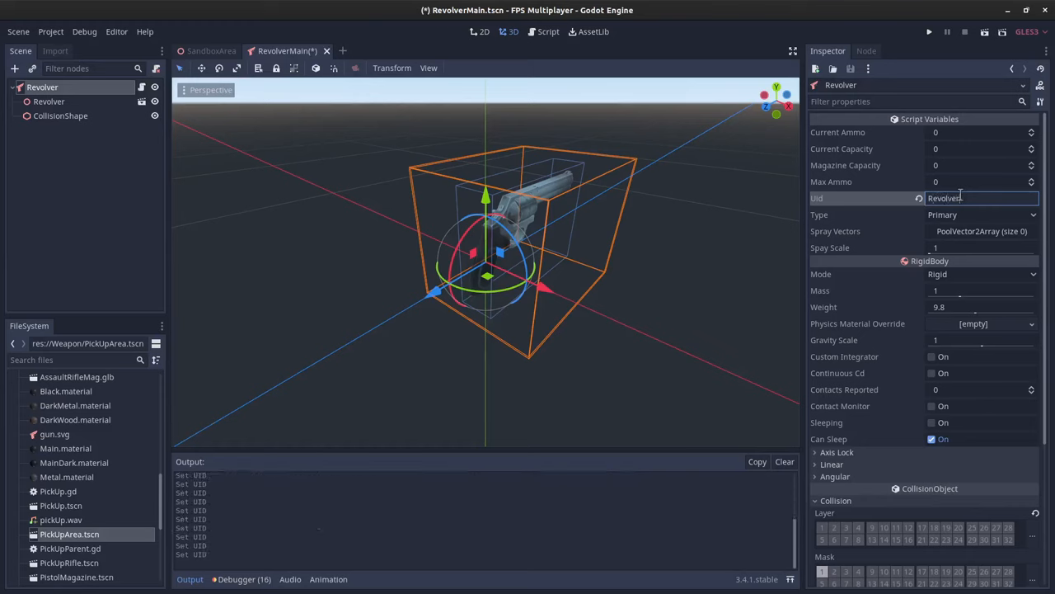
{"action": "left_click", "coordinate": [981, 214]}
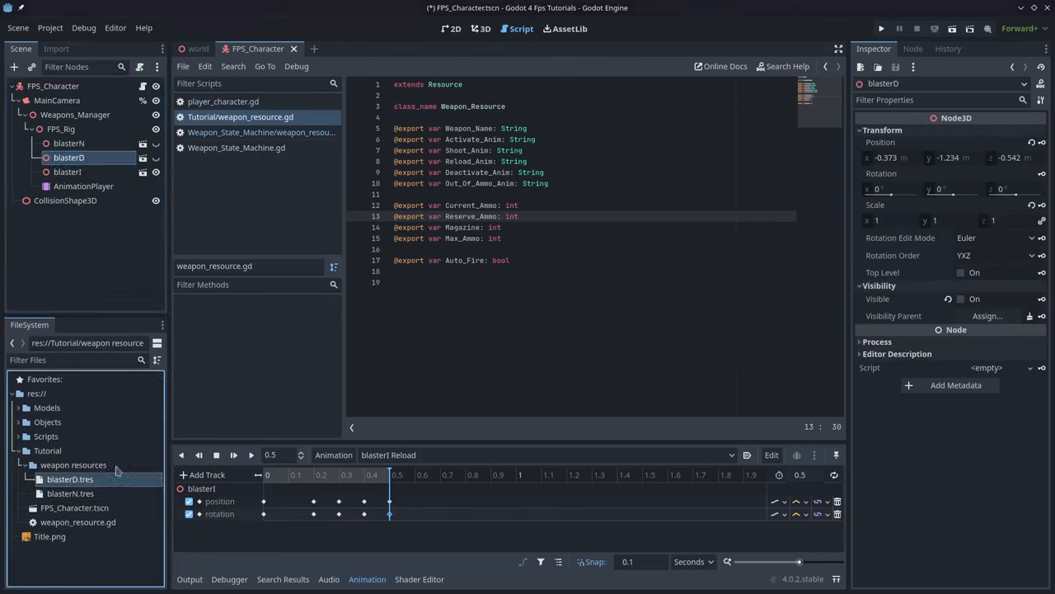
Step: Inspect the blasterD resource and the rig's Body_Mid and Hair meshes
{"action": "left_click", "coordinate": [70, 479]}
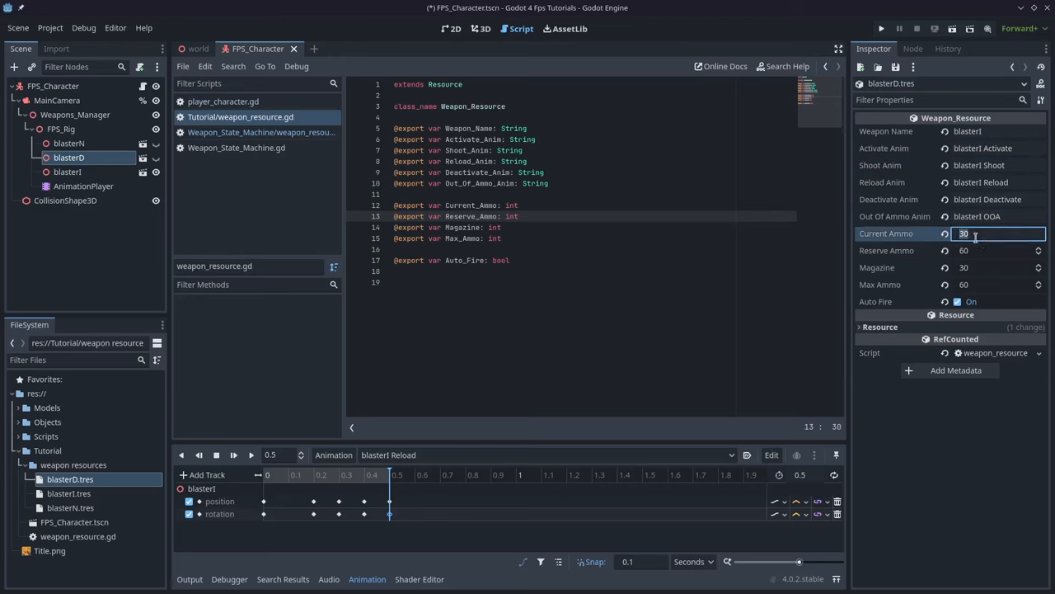
{"action": "left_click", "coordinate": [481, 28]}
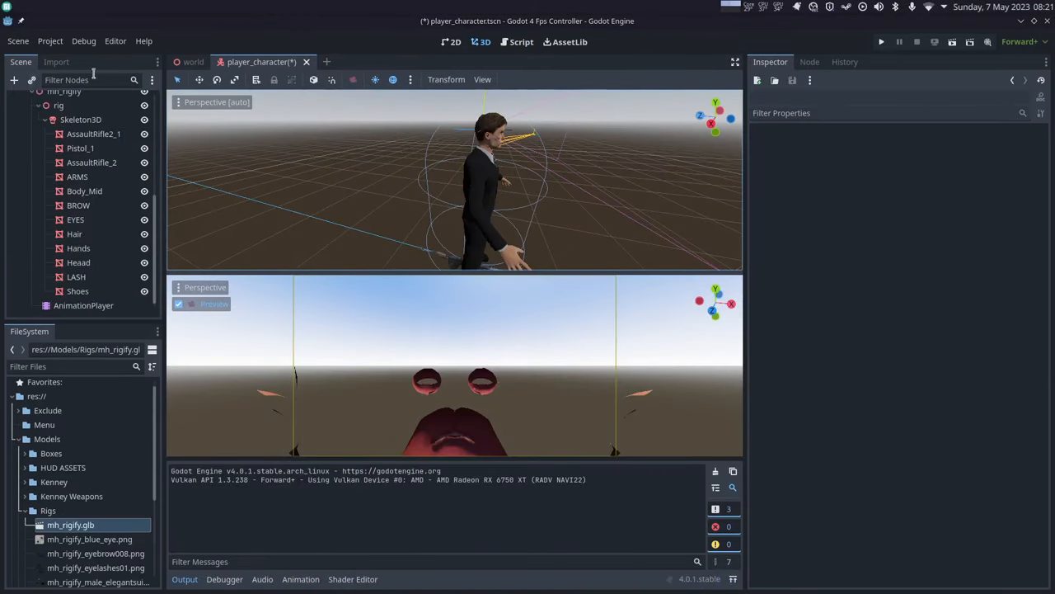
{"action": "left_click", "coordinate": [84, 191]}
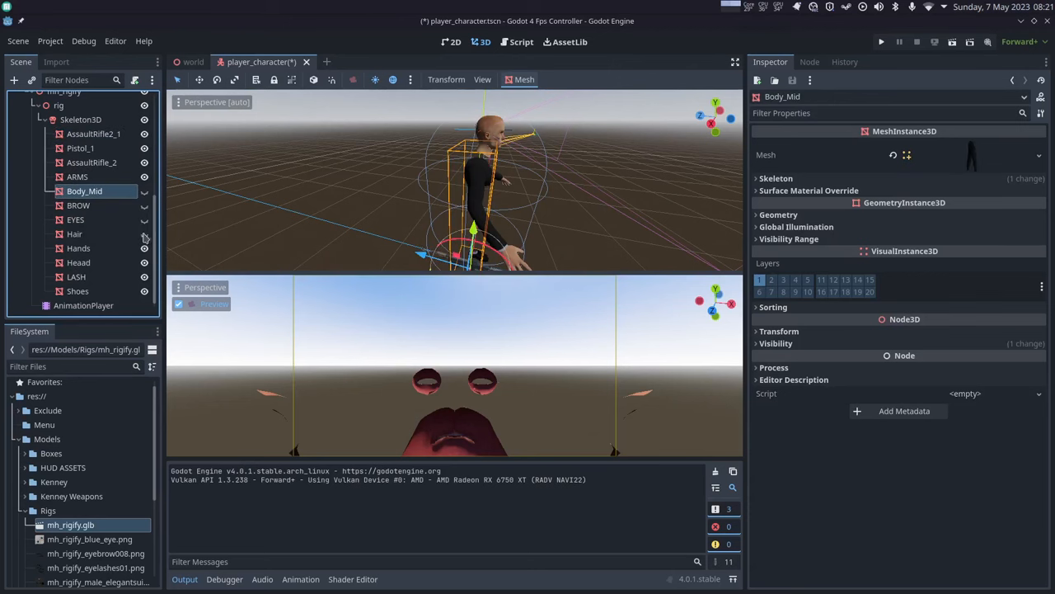
{"action": "left_click", "coordinate": [82, 305]}
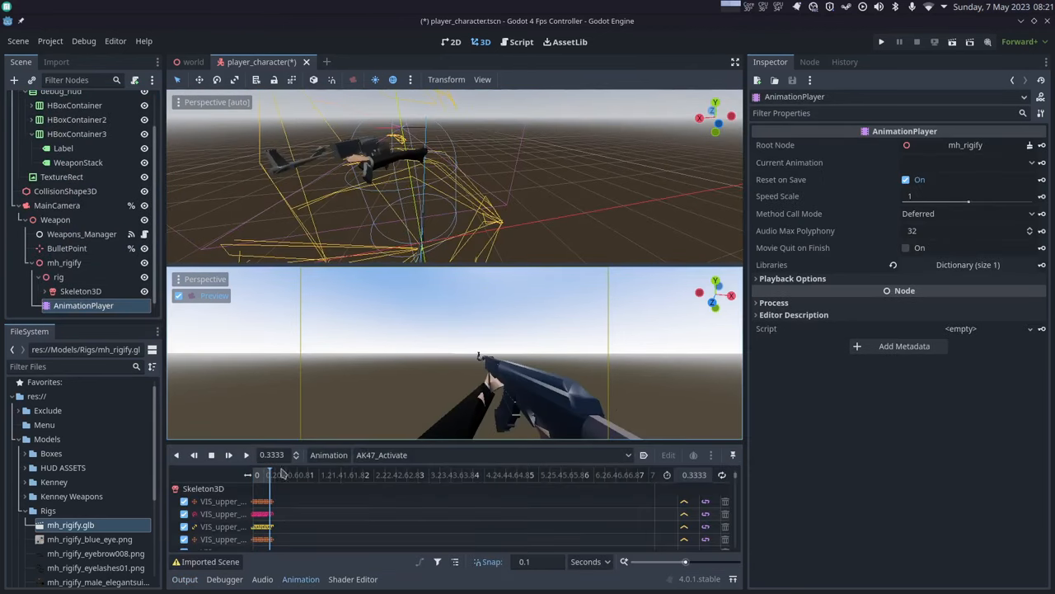
Step: Preview AK47_Activate, then give mh_rigify's AnimationPlayer Access as Unique Name
{"action": "left_click", "coordinate": [94, 193]}
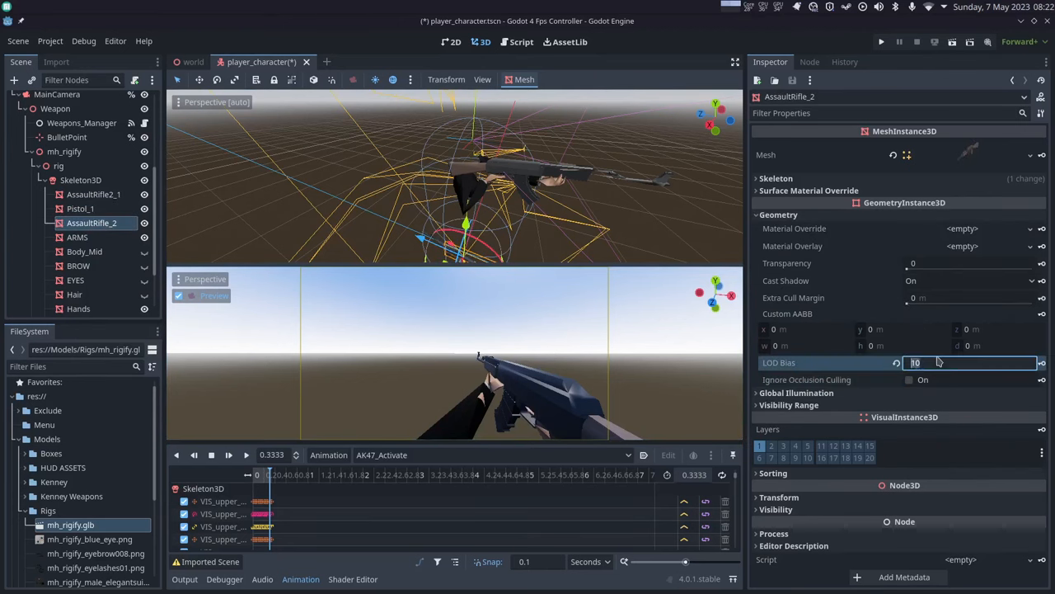
{"action": "left_click", "coordinate": [78, 236]}
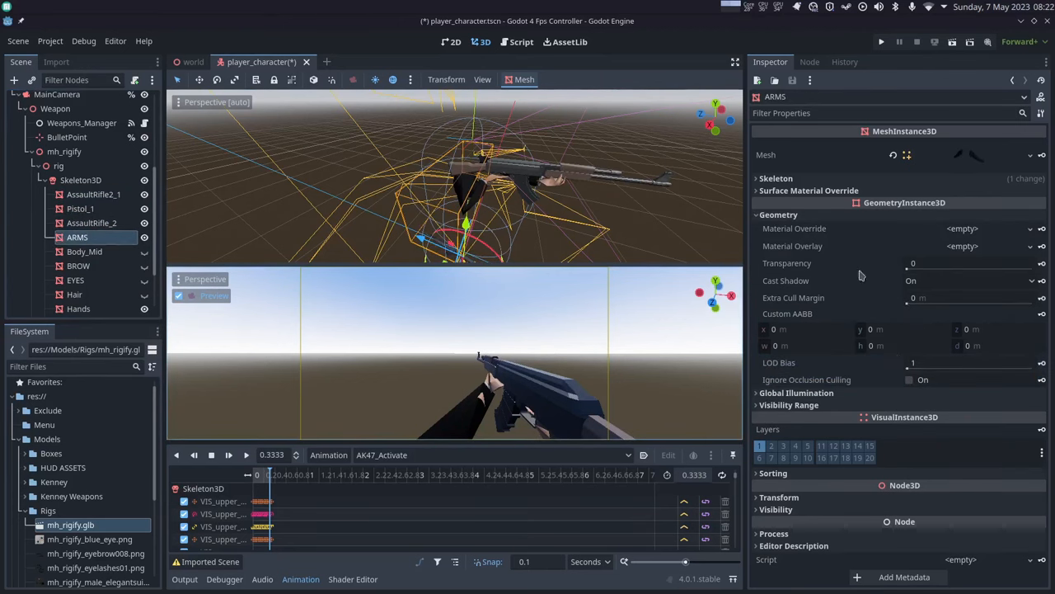
{"action": "left_click", "coordinate": [79, 281]}
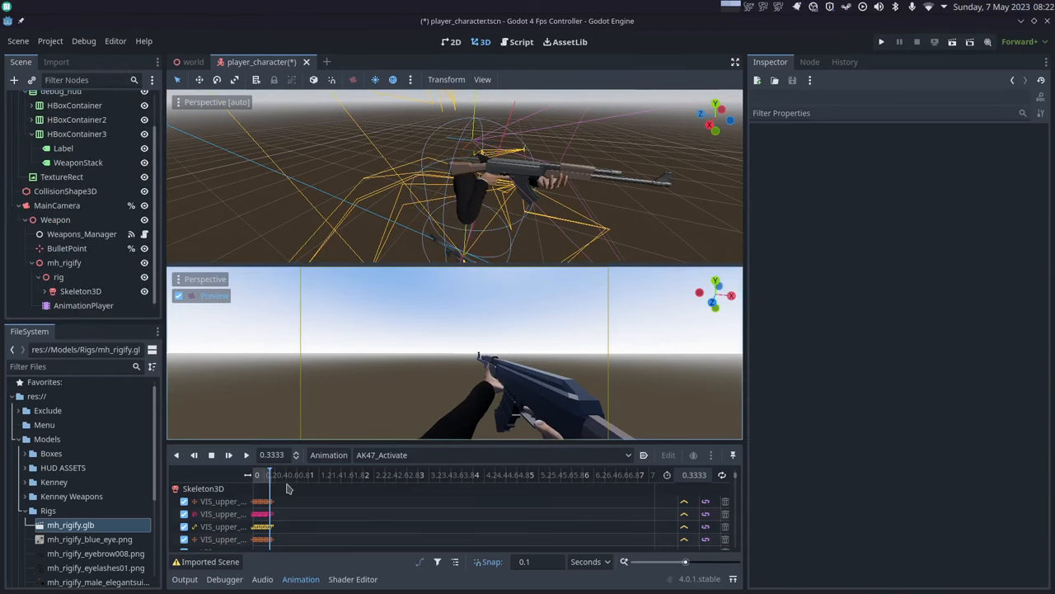
{"action": "left_click", "coordinate": [64, 262]}
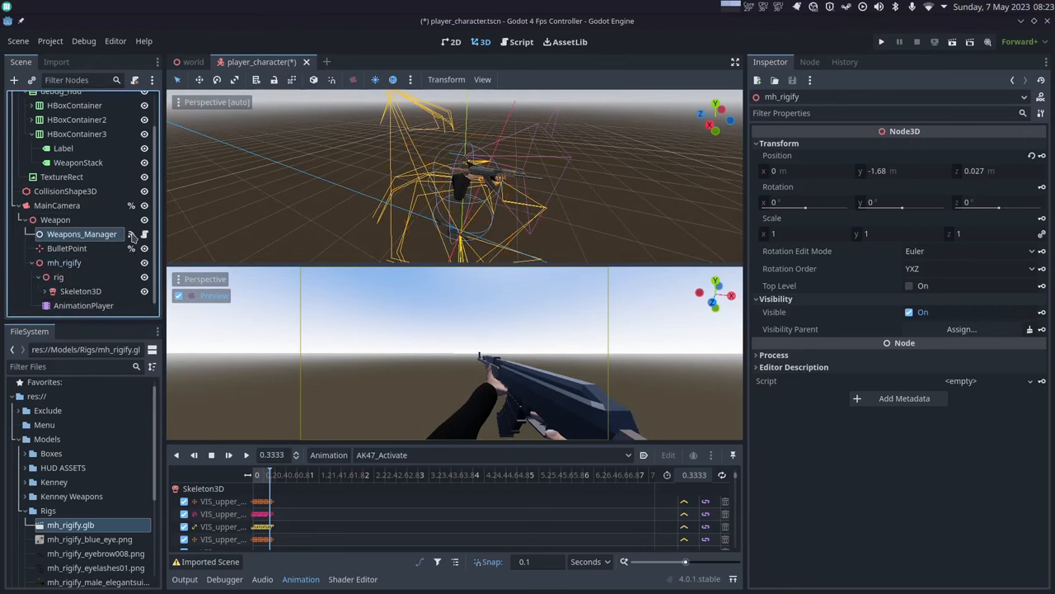
{"action": "right_click", "coordinate": [83, 286]}
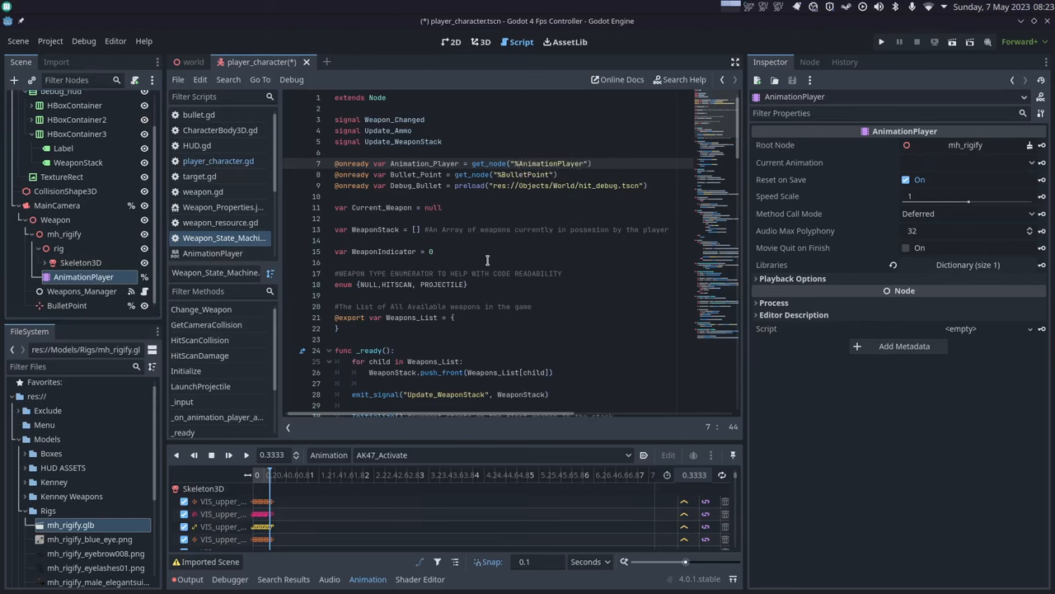
Step: Clear blasterI from Weapons_Manager and save a new Weapon_Resource as Ak47.tres
{"action": "left_click", "coordinate": [82, 291]}
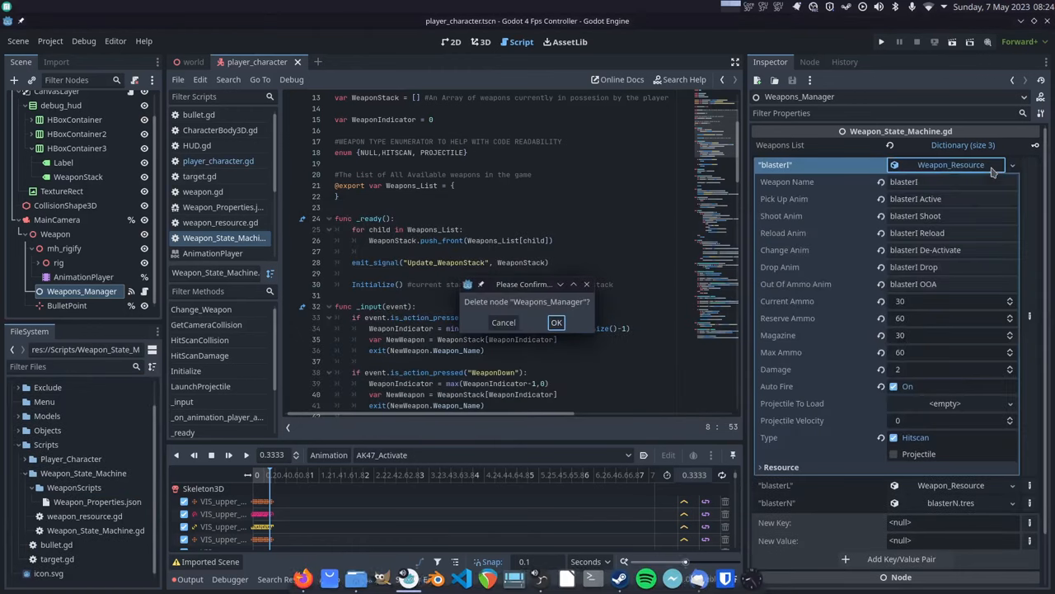
{"action": "left_click", "coordinate": [556, 322]}
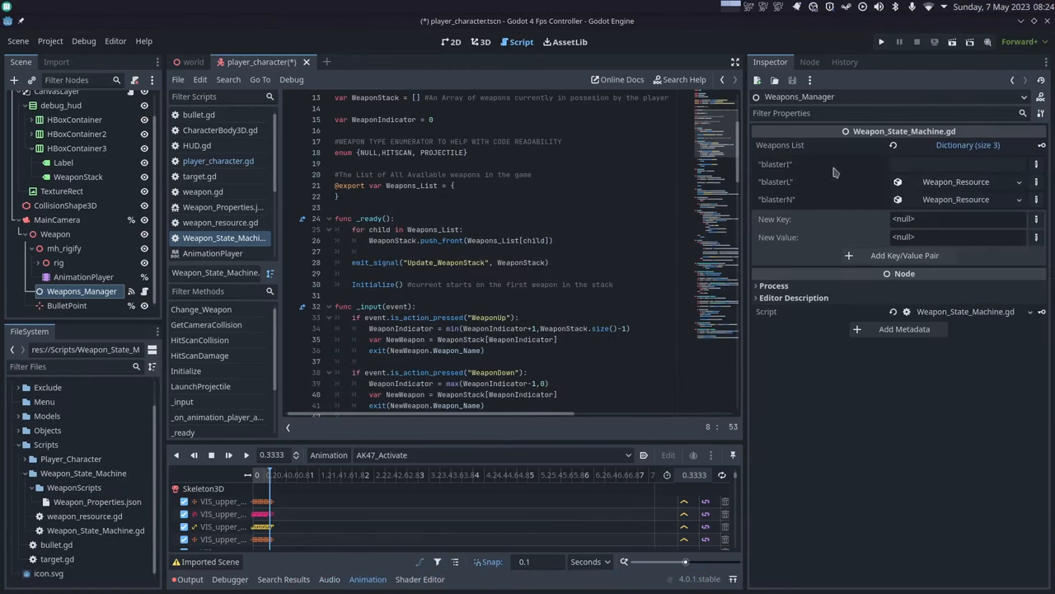
{"action": "left_click", "coordinate": [892, 145]}
{"action": "type", "text": "Ak47.tres"}
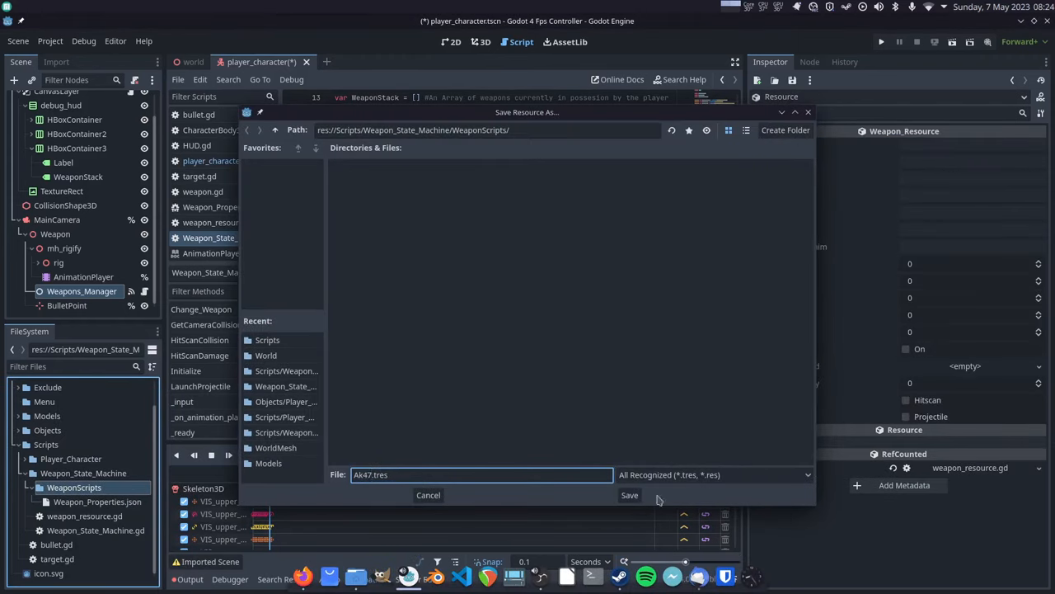
{"action": "left_click", "coordinate": [629, 495]}
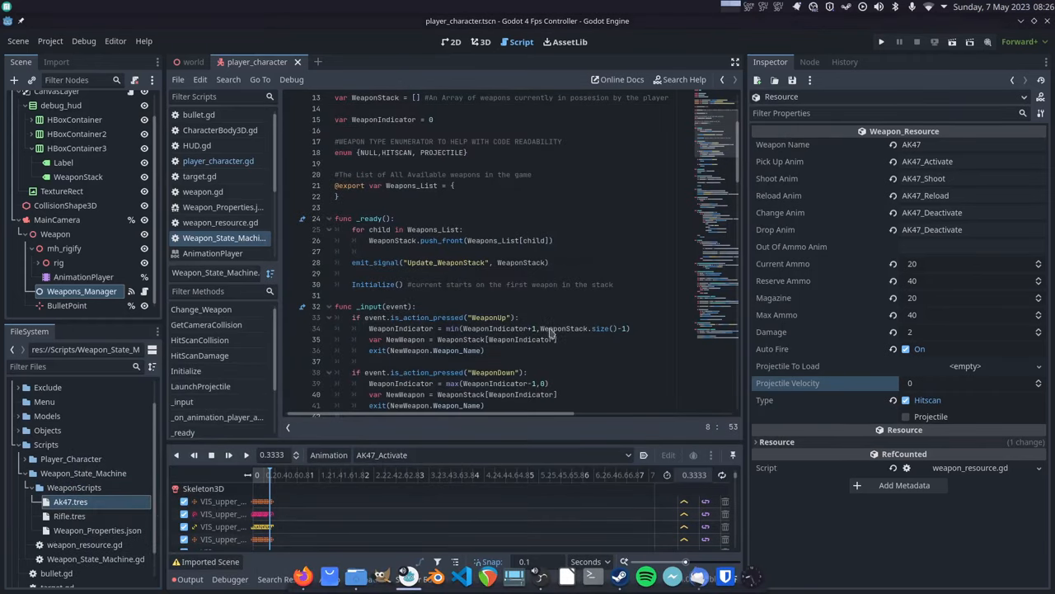
Step: Set the Rifle resource's animations and the Pistol resource's weapon name
{"action": "left_click", "coordinate": [69, 516]}
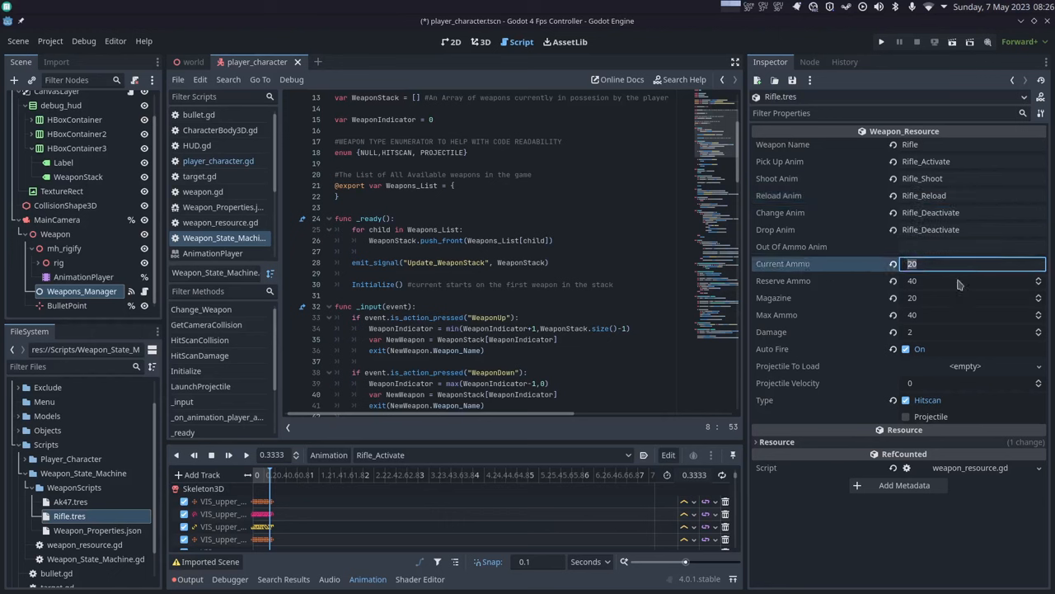
{"action": "left_click", "coordinate": [494, 455]}
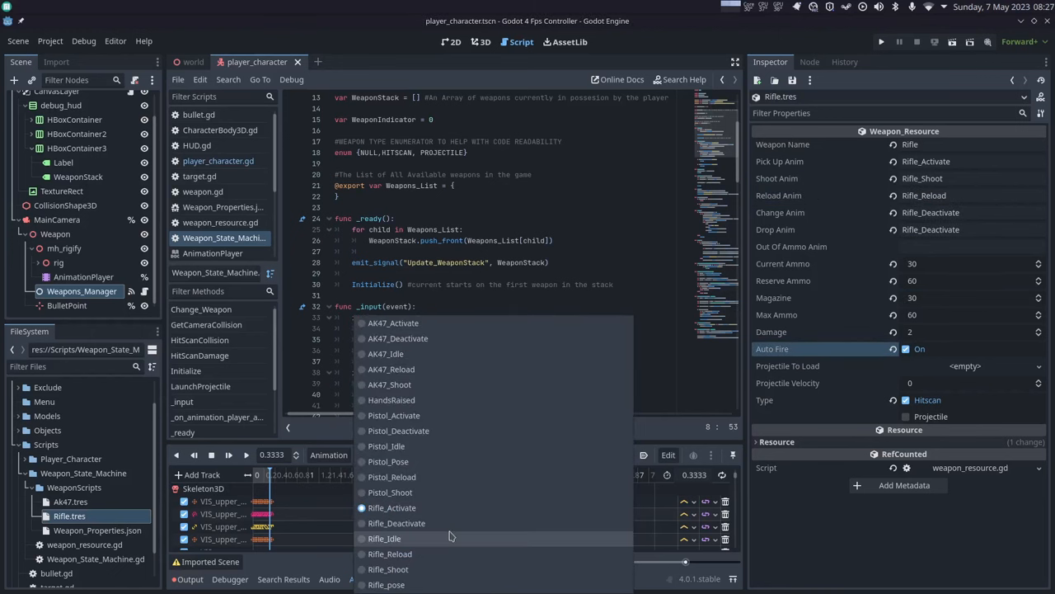
{"action": "left_click", "coordinate": [394, 414]}
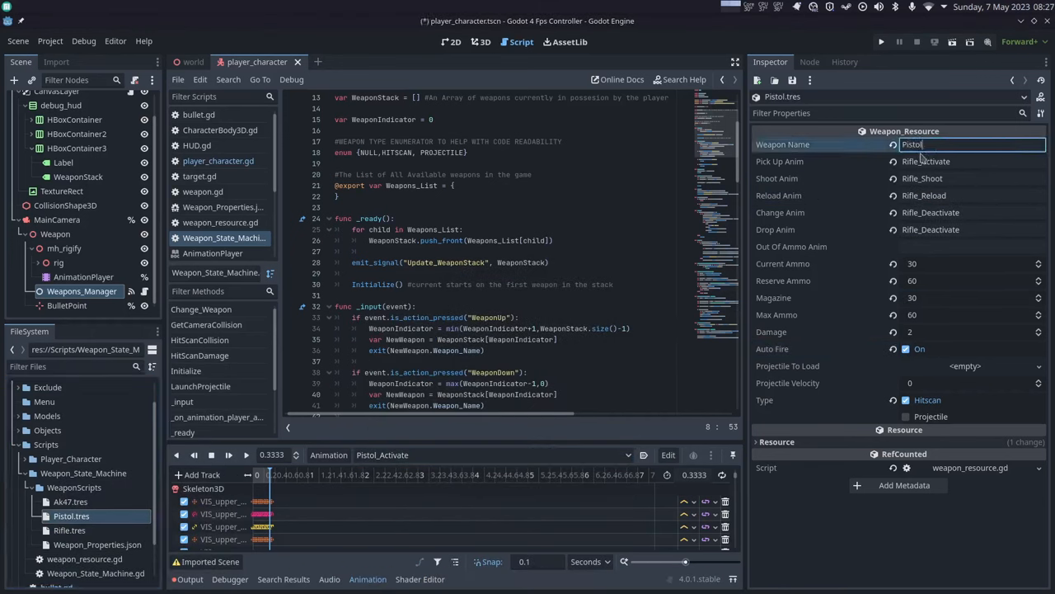
Step: List Pistol, Rifle and AK47 in Weapons_Manager's Weapons List and run the game
{"action": "left_click", "coordinate": [973, 263]}
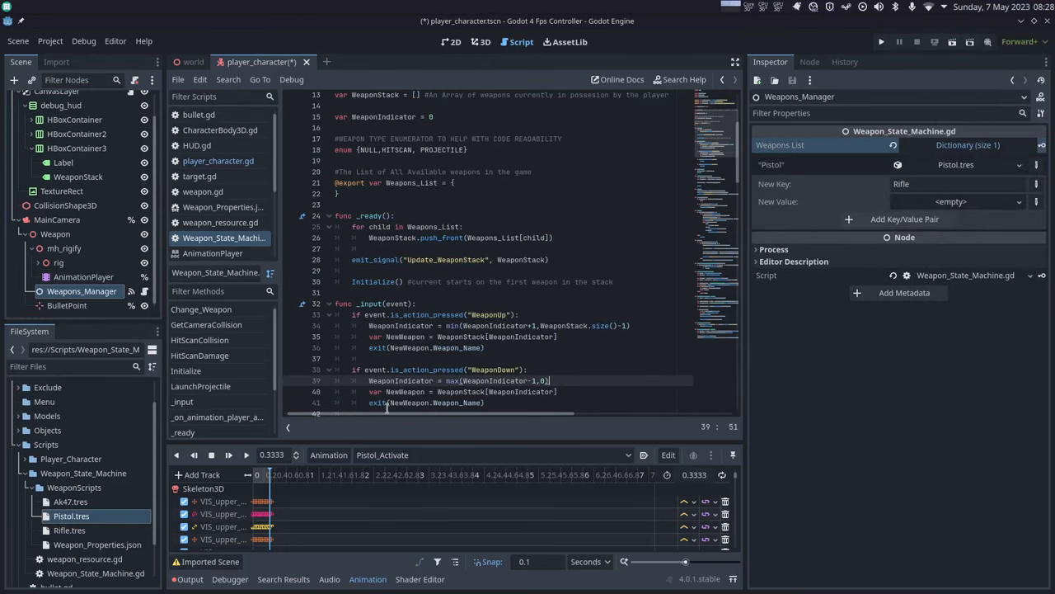
{"action": "left_click", "coordinate": [905, 219]}
{"action": "type", "text": "#Starting Weapons Could be Different"}
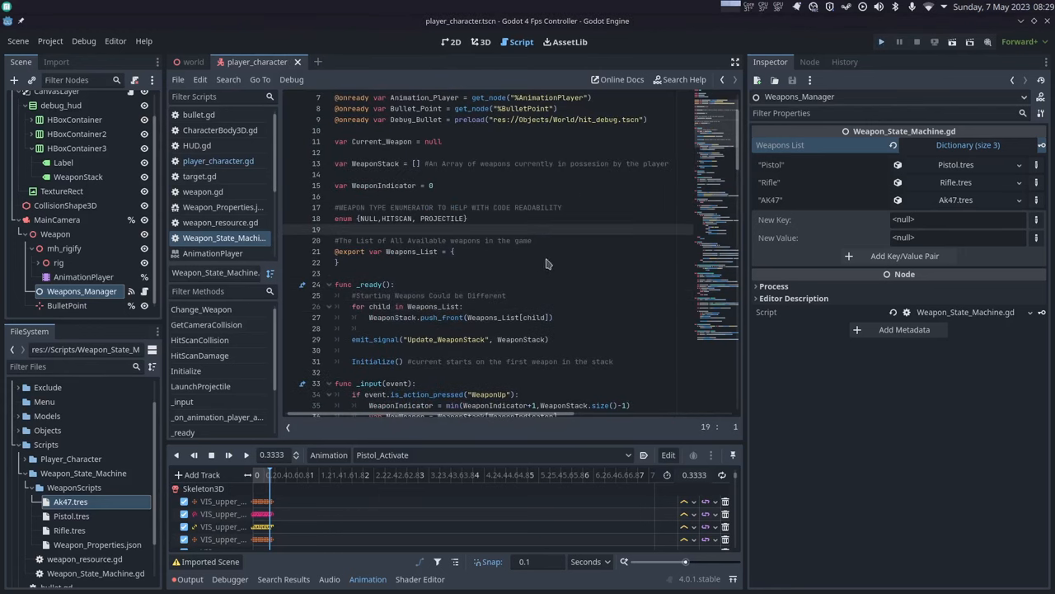
{"action": "left_click", "coordinate": [880, 41]}
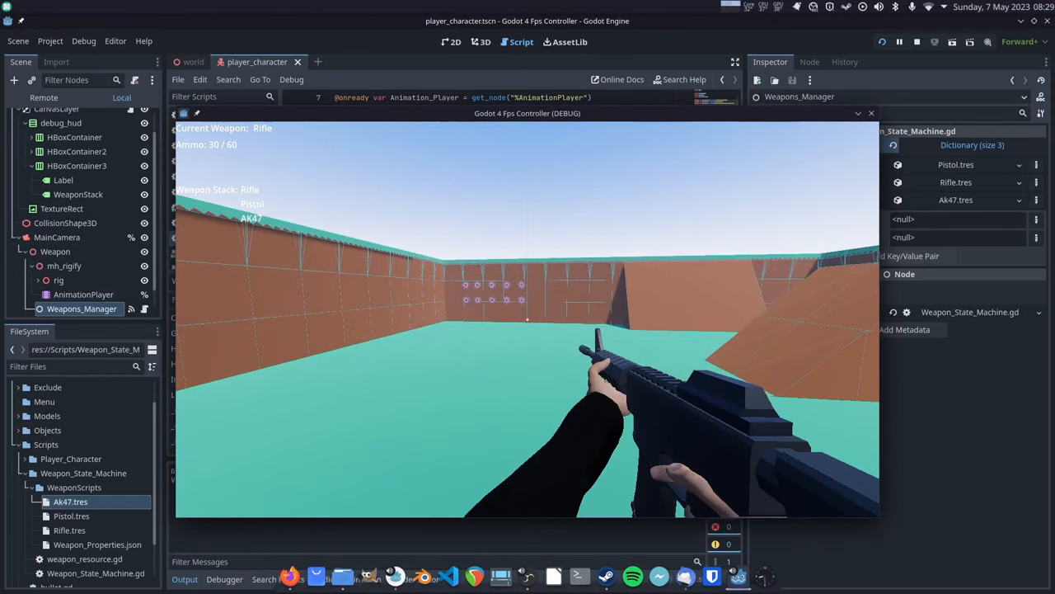
Step: Fire the Rifle at the wall targets, dropping its ammo from 30 to 27
{"action": "left_click", "coordinate": [528, 330]}
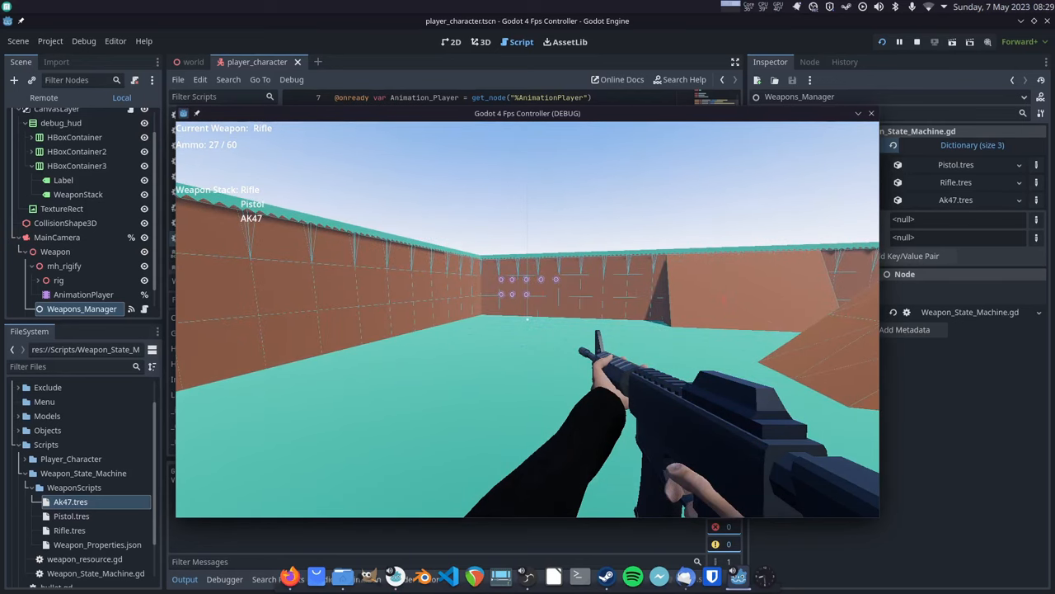
{"action": "left_click", "coordinate": [917, 42]}
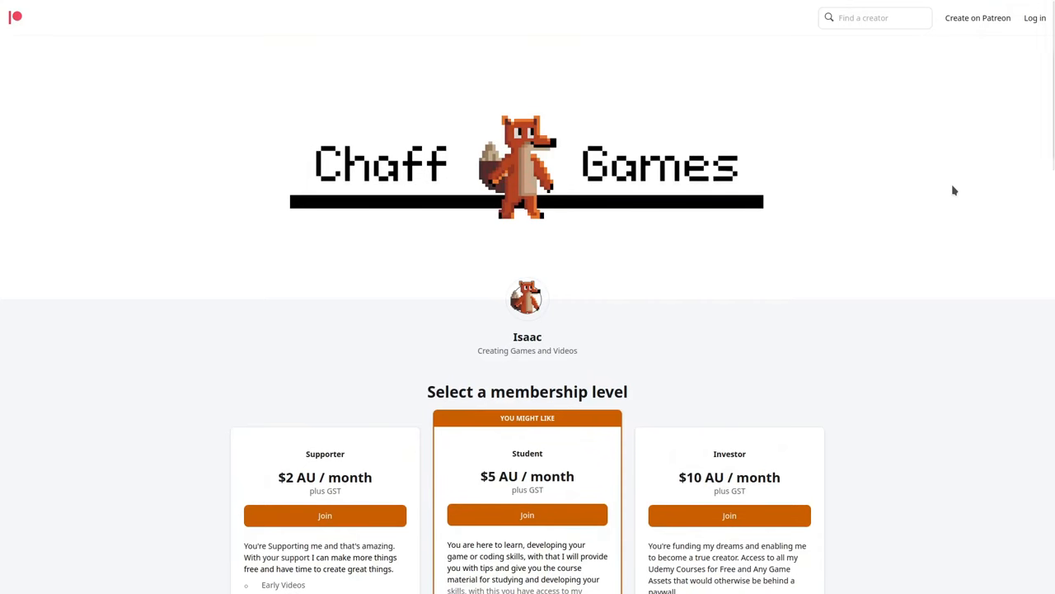
{"action": "scroll", "scroll_direction": "down", "scroll_amount": 3}
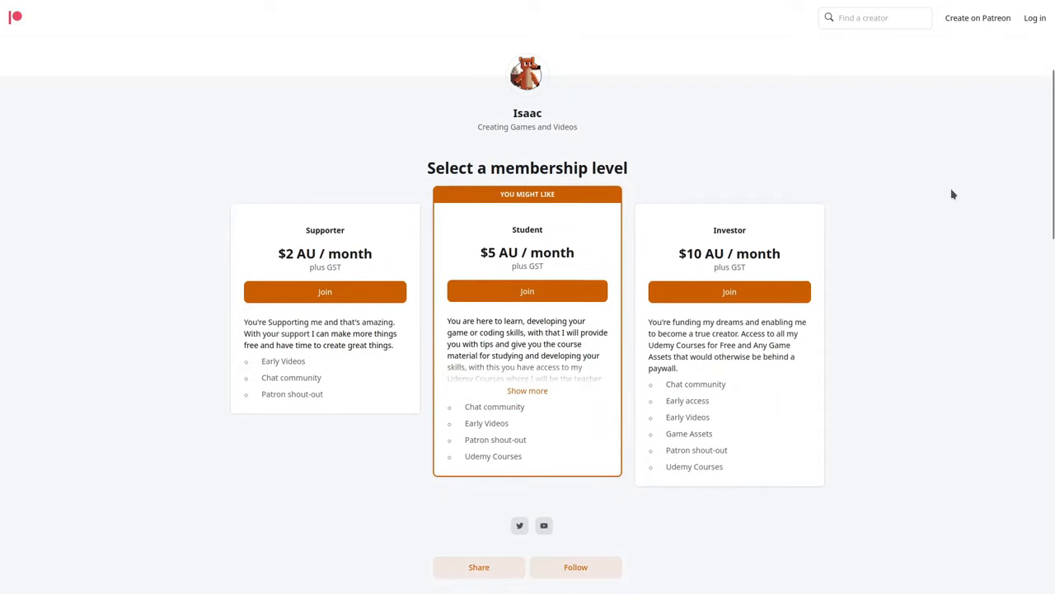
{"action": "scroll", "scroll_direction": "down", "scroll_amount": 3}
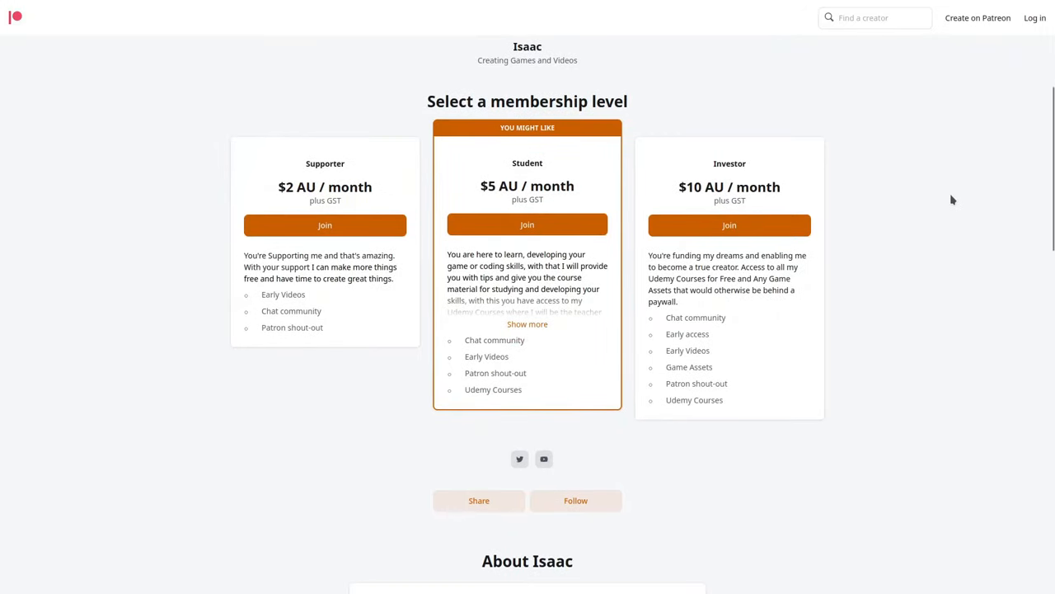
{"action": "mouse_move", "coordinate": [940, 277]}
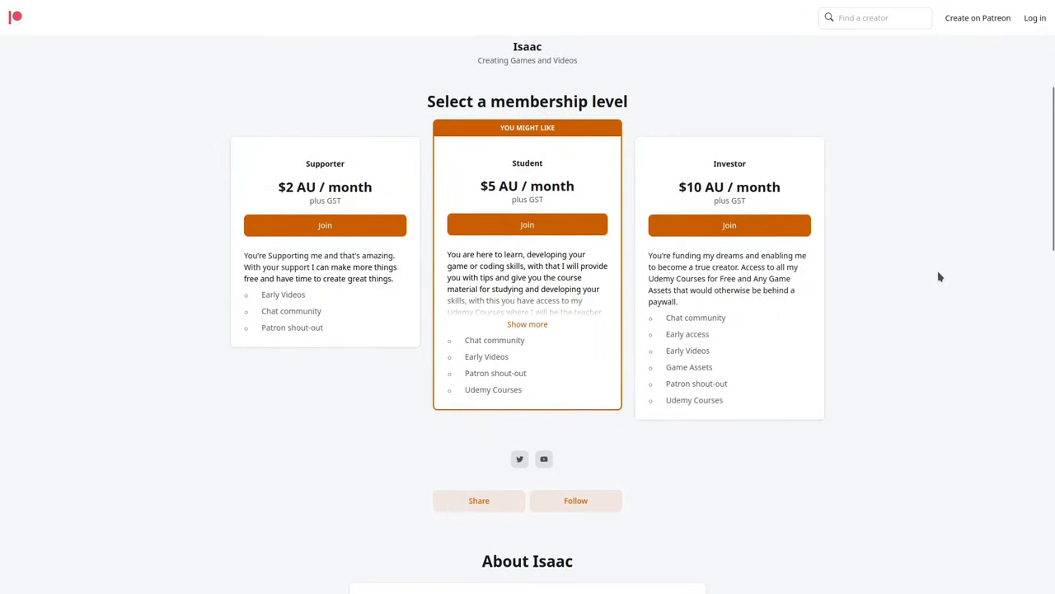
{"action": "mouse_move", "coordinate": [920, 345]}
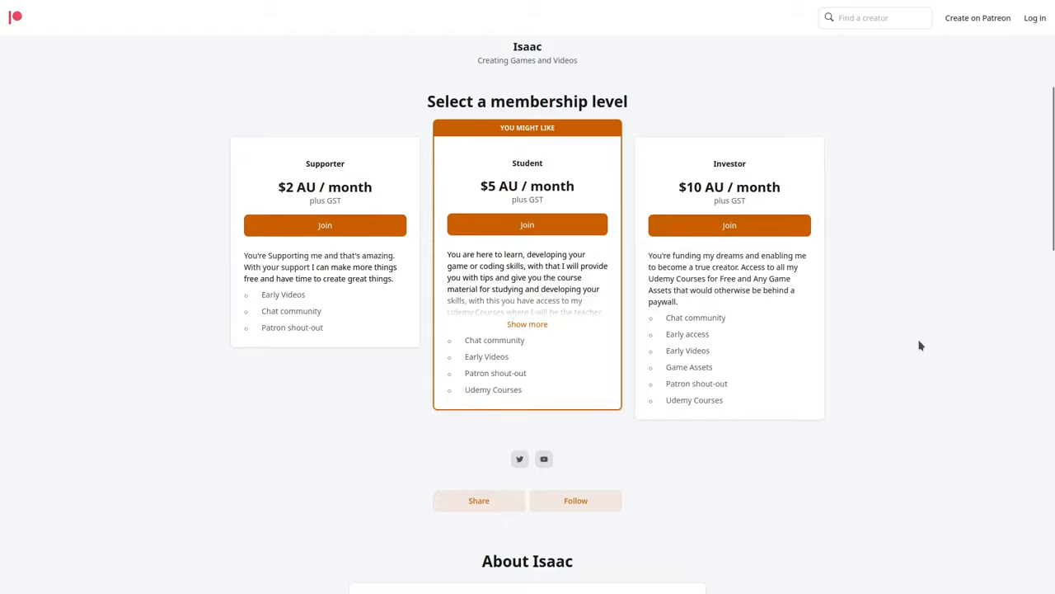
{"action": "mouse_move", "coordinate": [876, 344]}
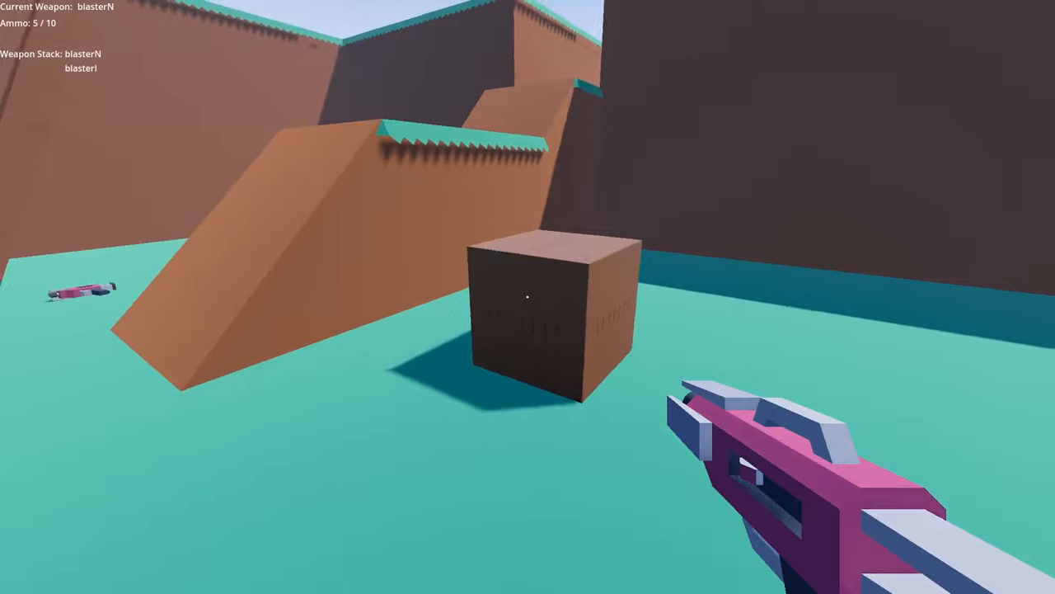
Step: Fire blasterN twice, then fire blasterI twice at the wall targets
{"action": "left_click", "coordinate": [527, 297]}
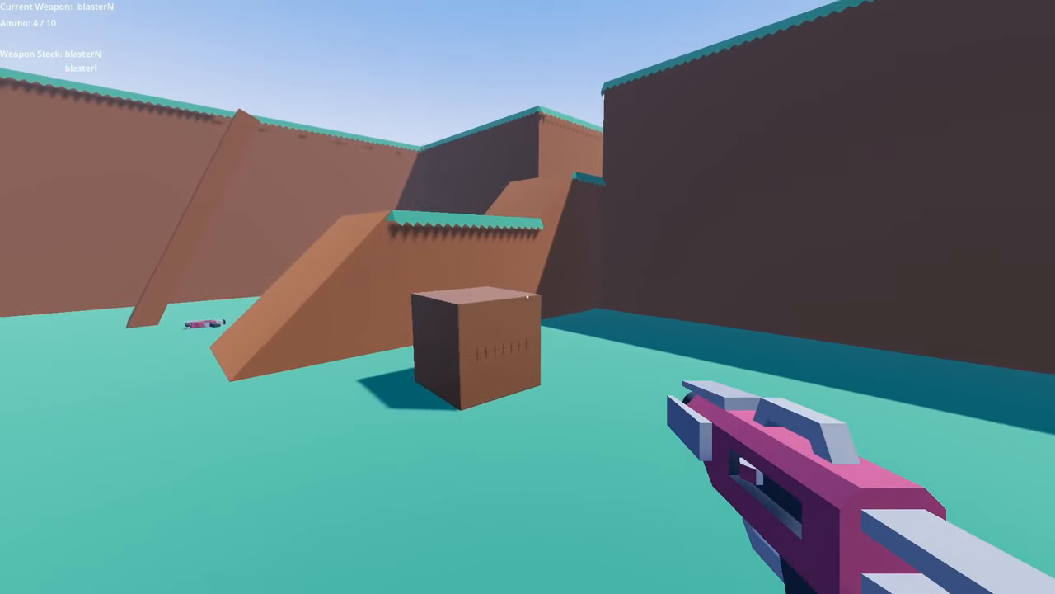
{"action": "left_click", "coordinate": [527, 297]}
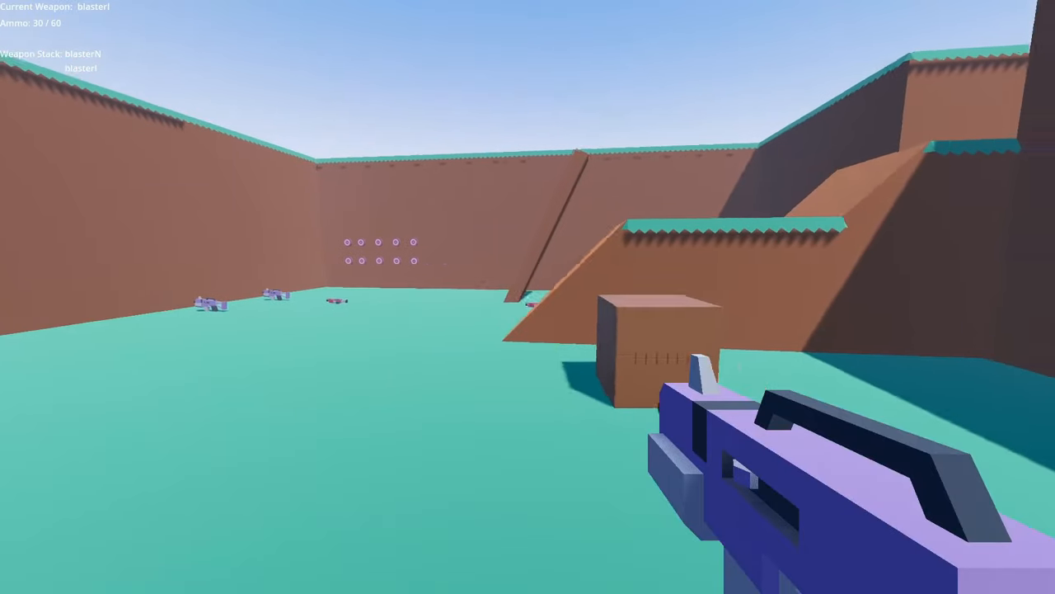
{"action": "left_click", "coordinate": [527, 296]}
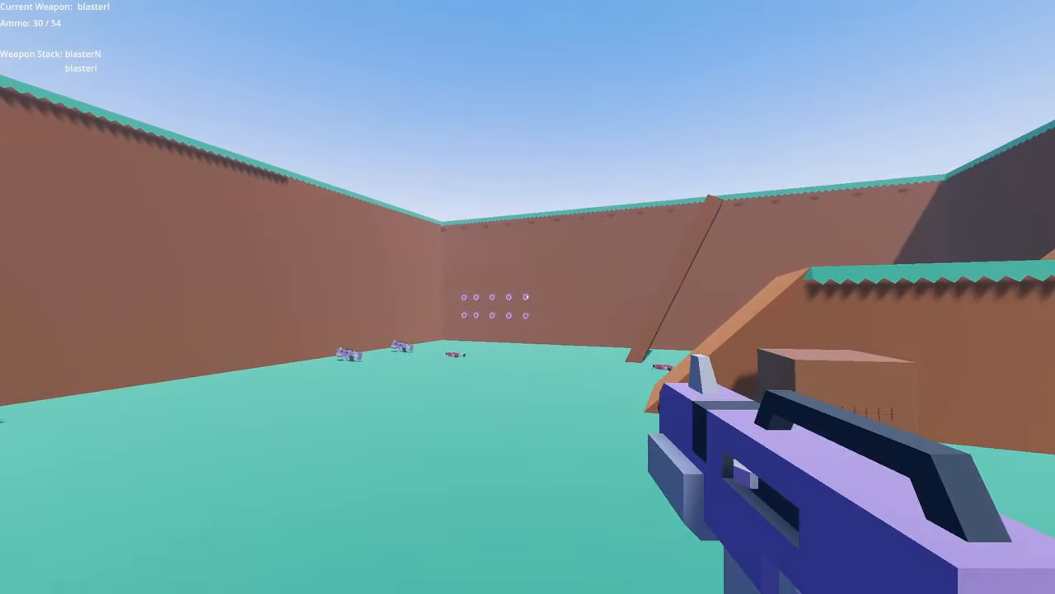
{"action": "left_click", "coordinate": [528, 297]}
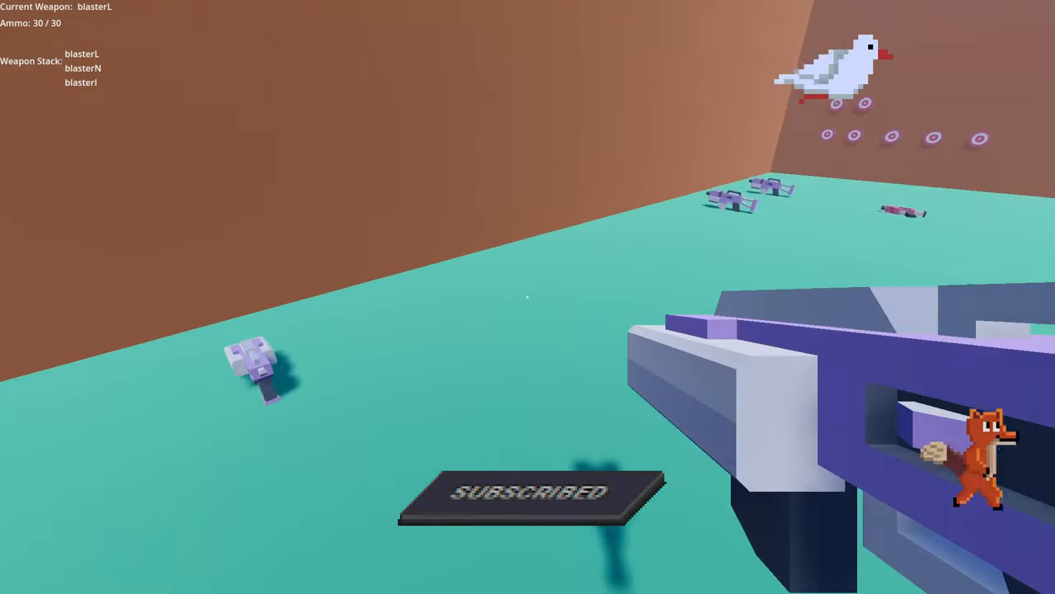
Step: Fire the newly picked-up blasterL four times, then fire blasterN down to 1/10 ammo
{"action": "left_click", "coordinate": [528, 297]}
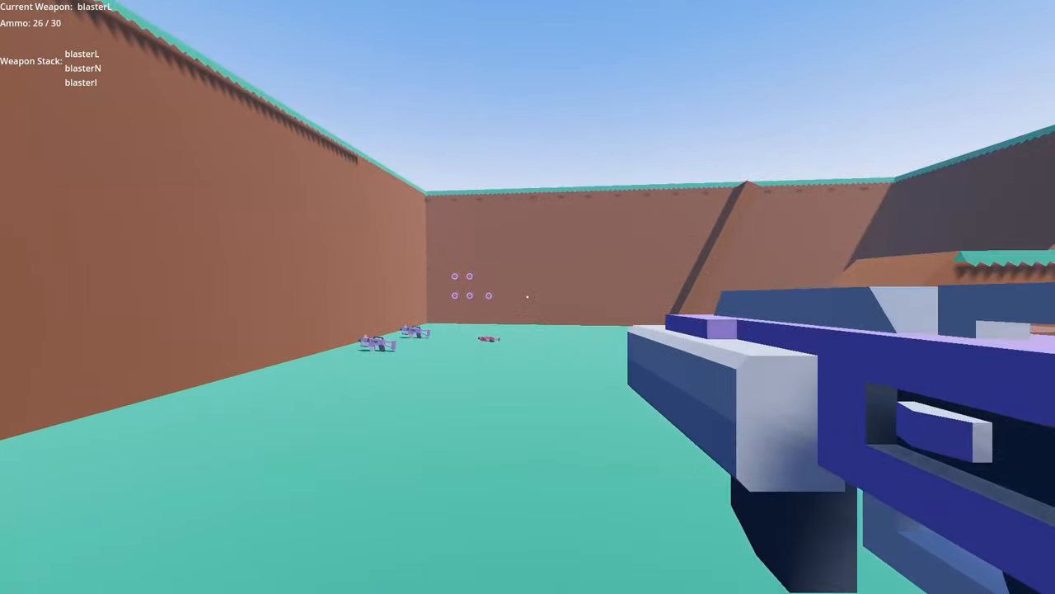
{"action": "left_click", "coordinate": [527, 297]}
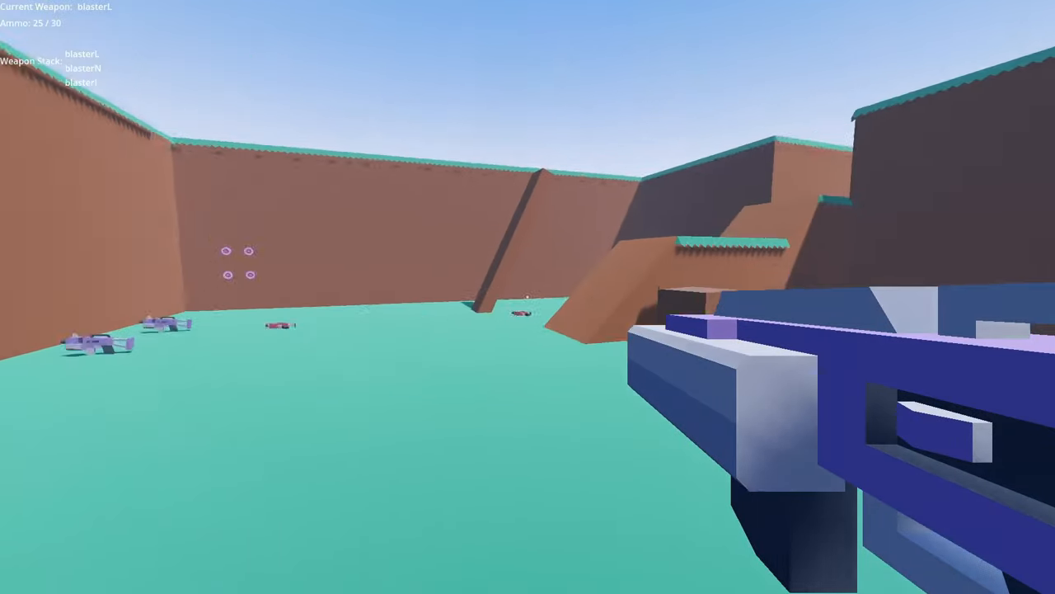
{"action": "left_click", "coordinate": [528, 297]}
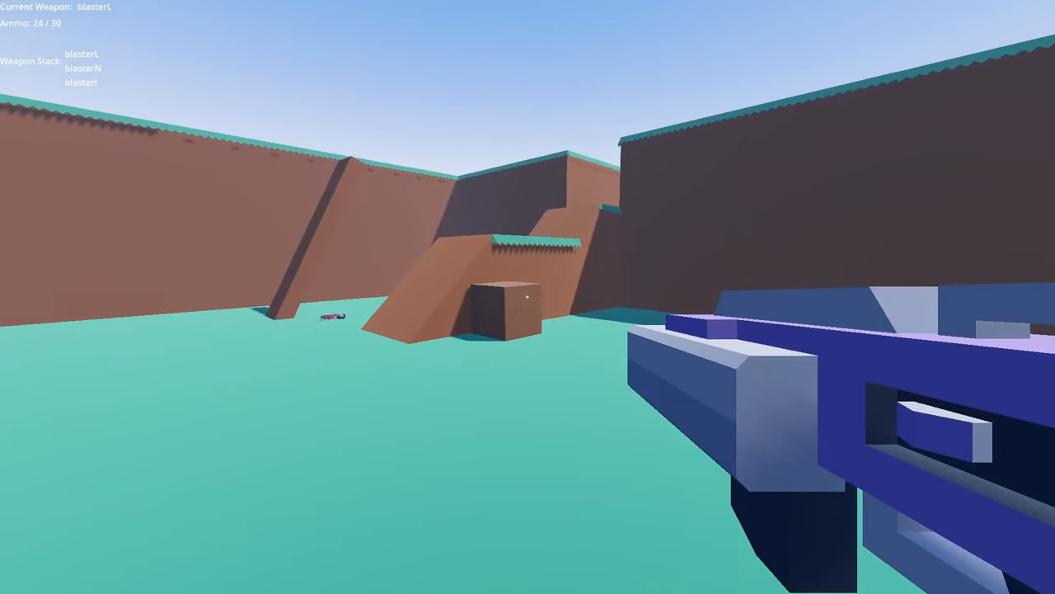
{"action": "left_click", "coordinate": [528, 297]}
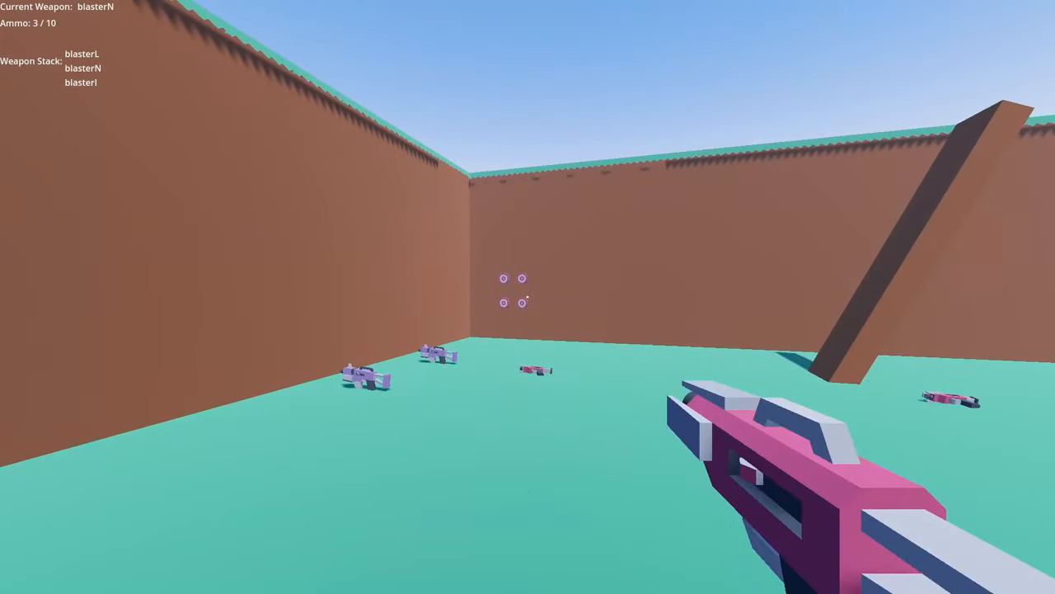
{"action": "left_click", "coordinate": [528, 289]}
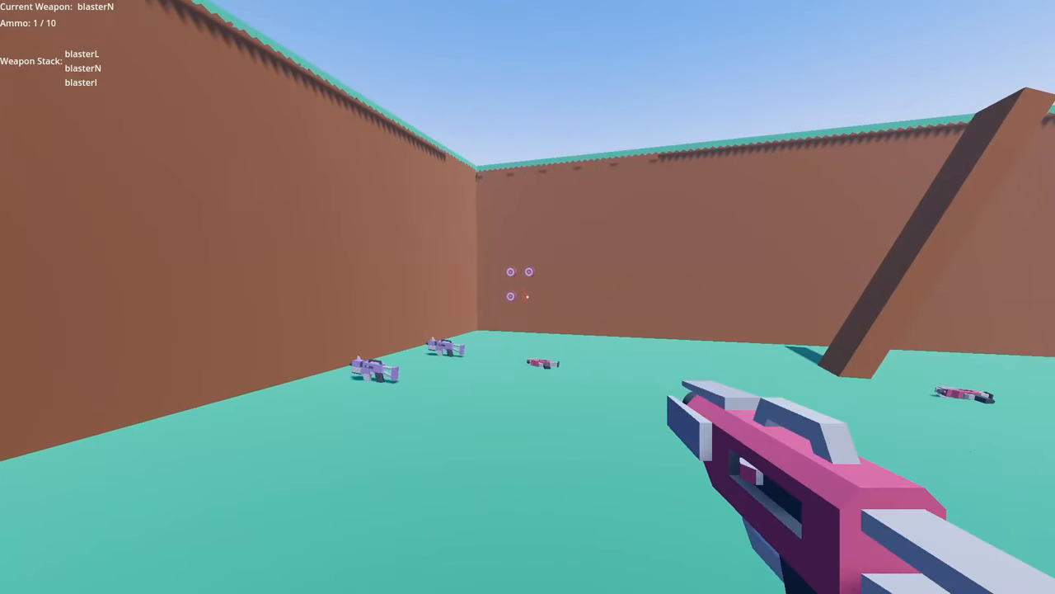